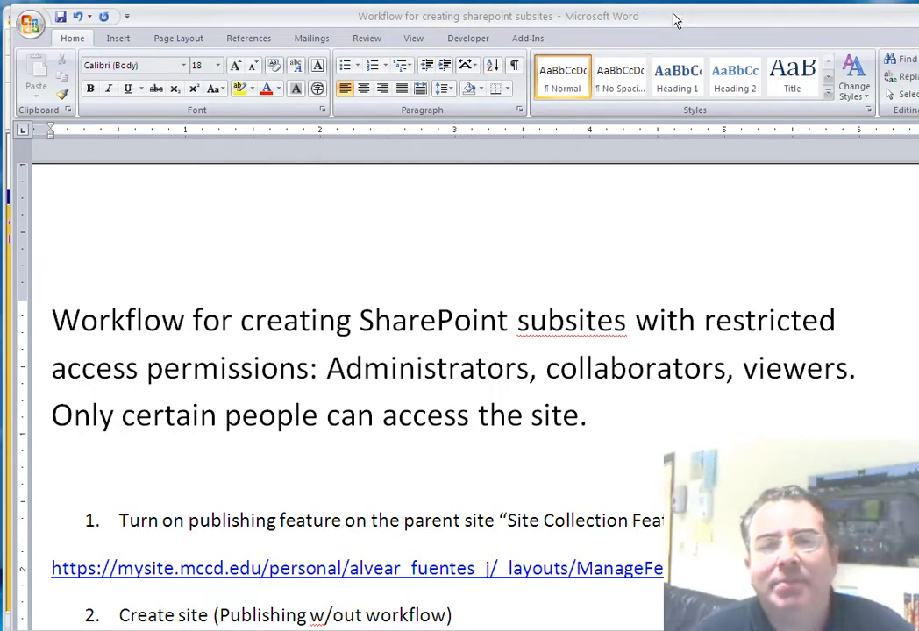
# - Sign in at the MC4Me portal and go to the personal My Site home page
pyautogui.click(355, 319)
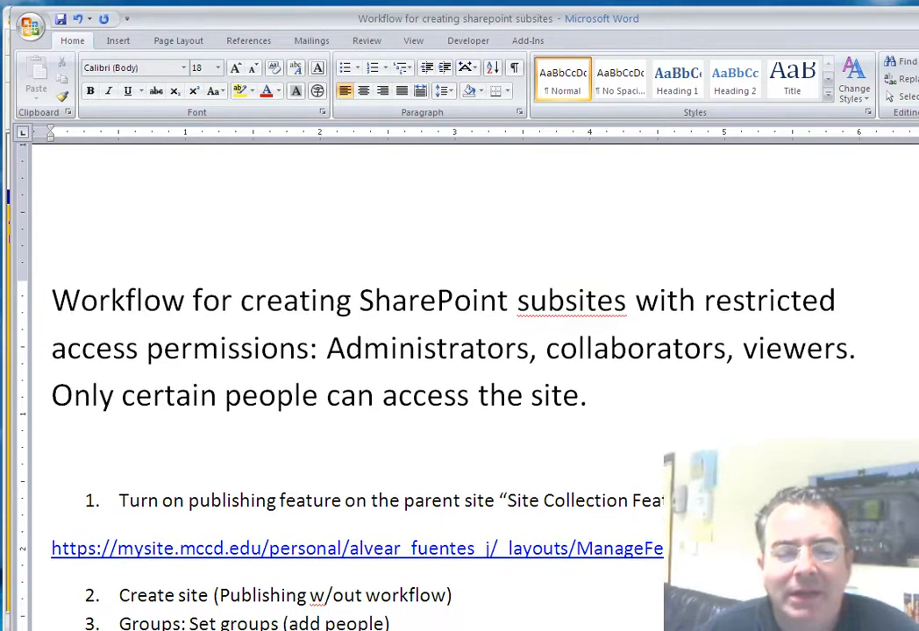
pyautogui.click(351, 300)
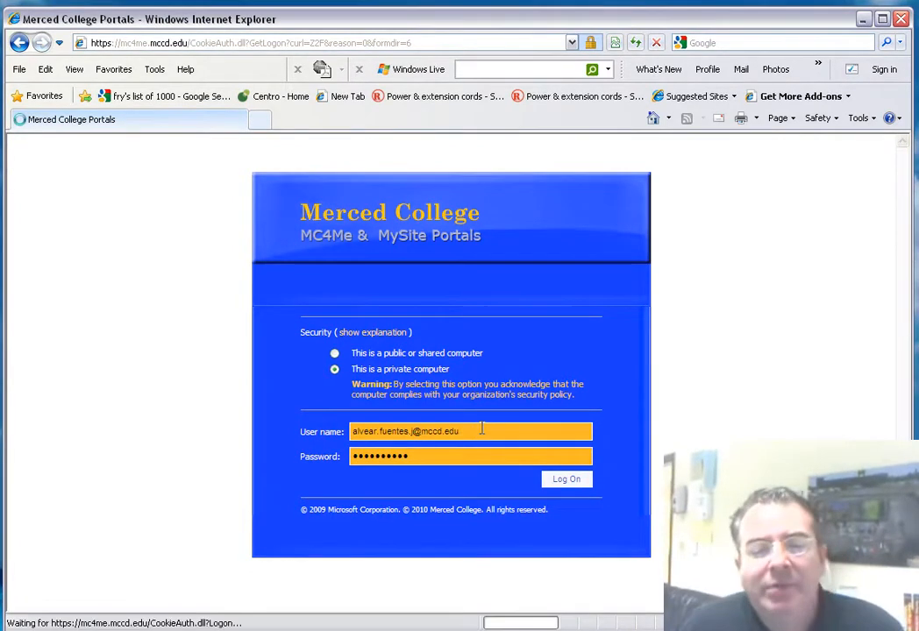
pyautogui.click(567, 479)
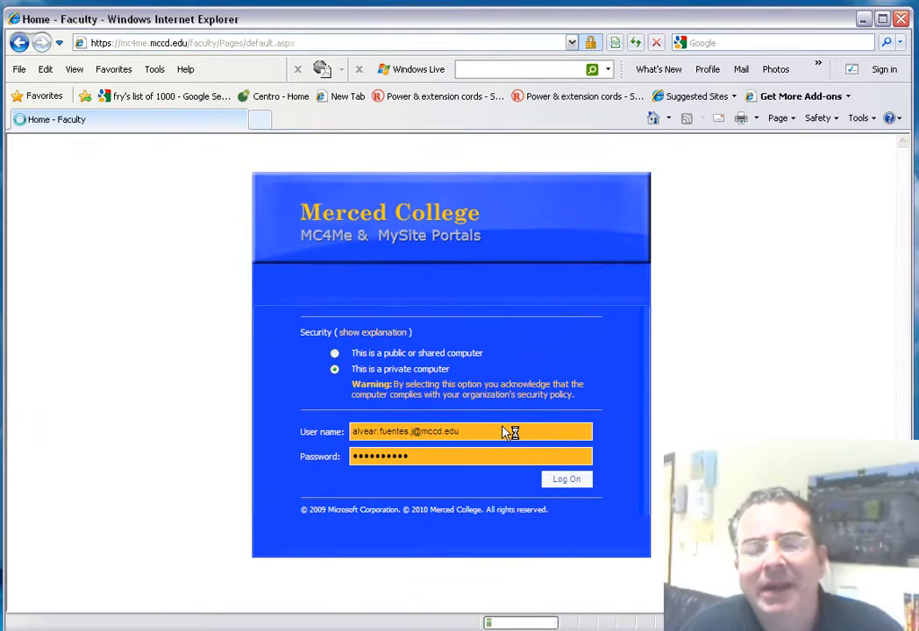
pyautogui.click(565, 479)
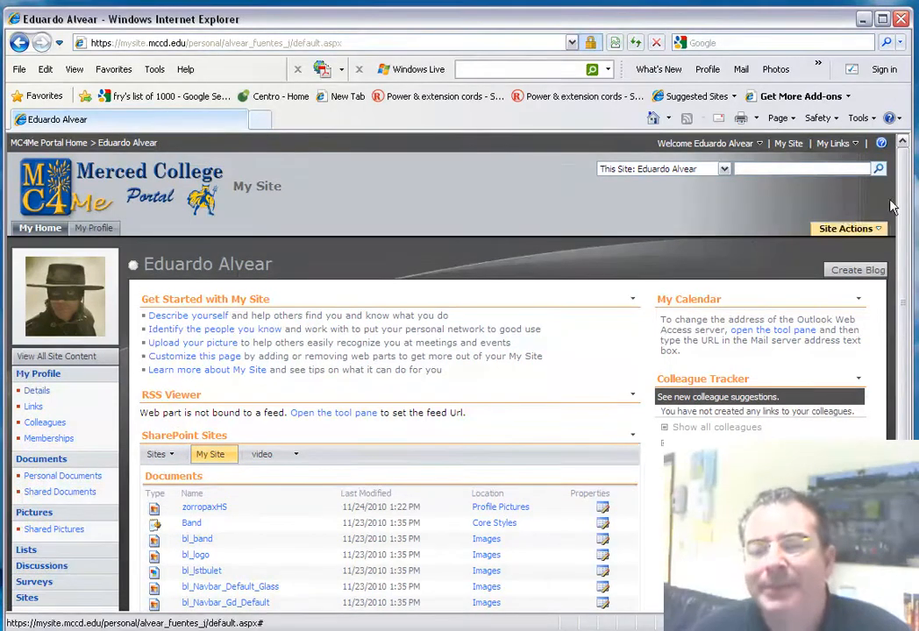
pyautogui.moveTo(846, 228)
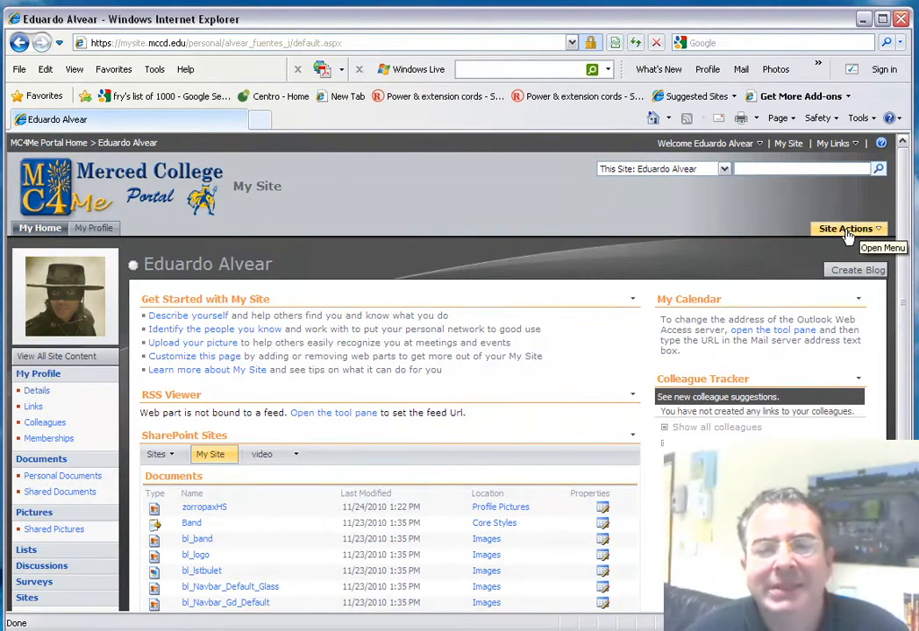
# - Reach the Site Collection Features list through Site Actions and Site Settings
pyautogui.click(845, 228)
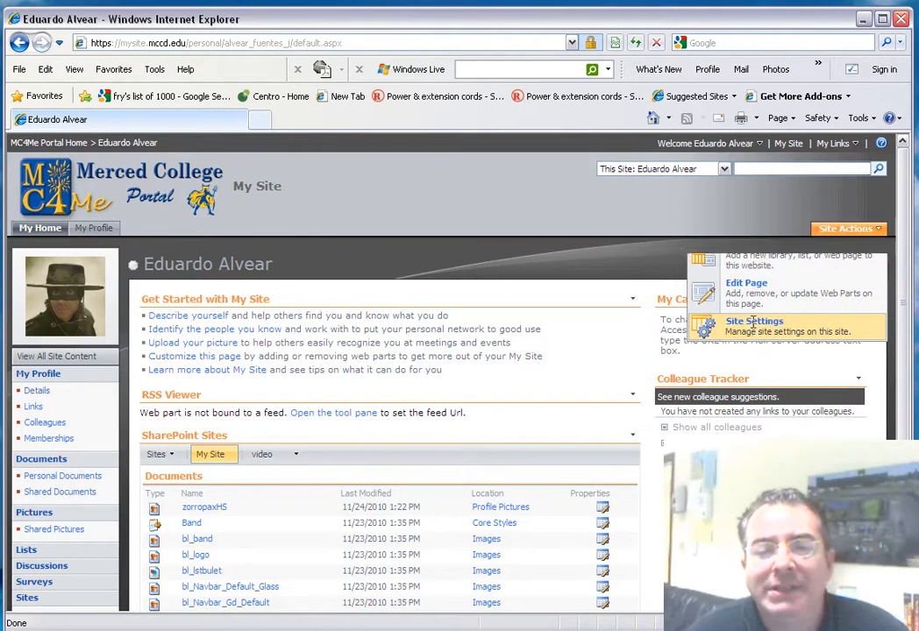
pyautogui.click(755, 324)
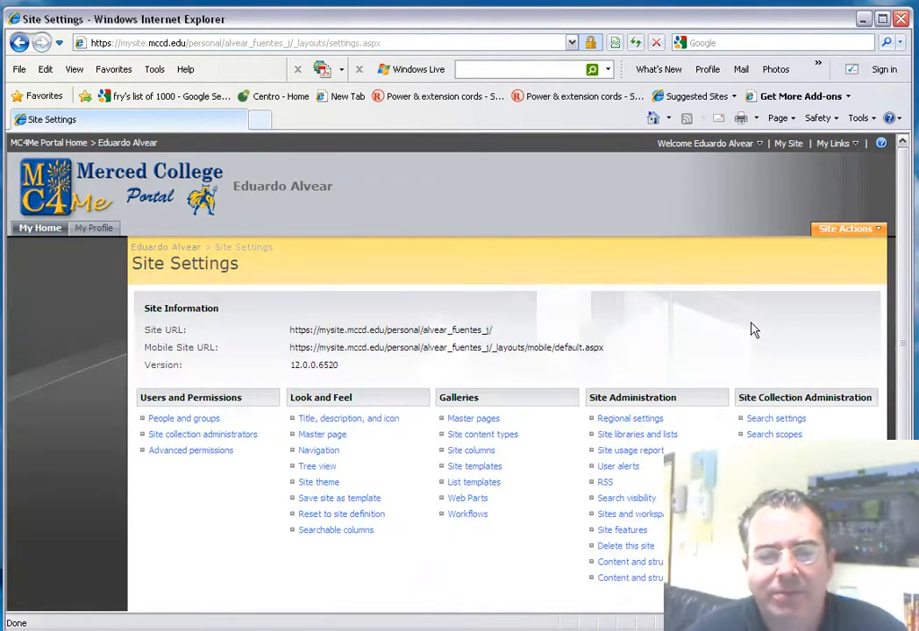
pyautogui.moveTo(425, 388)
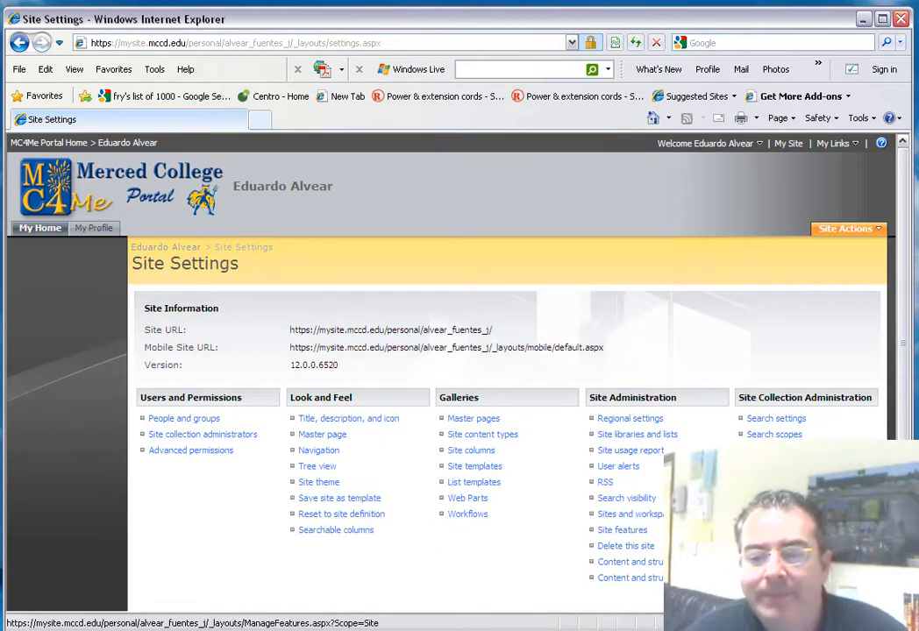
pyautogui.click(623, 530)
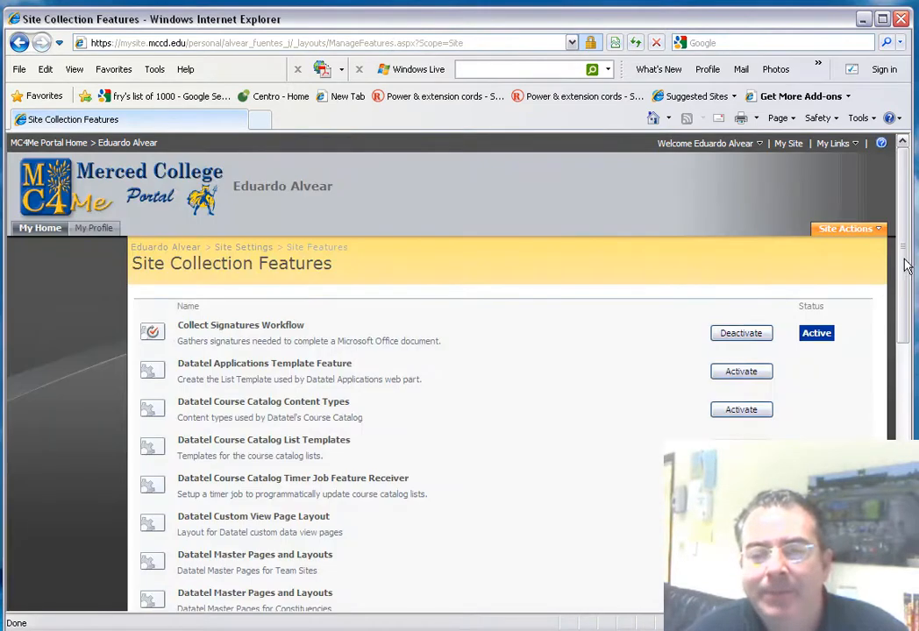
pyautogui.scroll(-3)
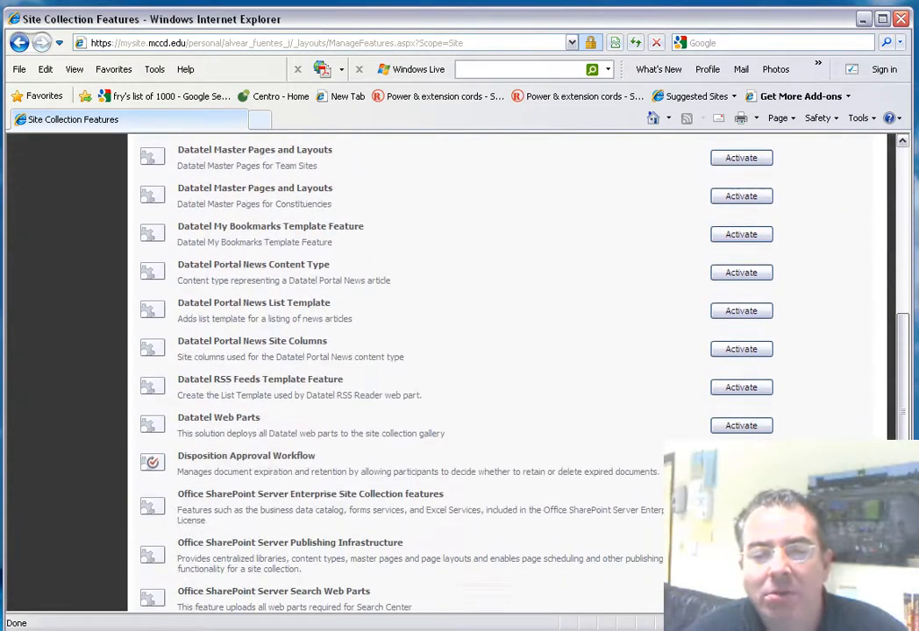
pyautogui.scroll(-3)
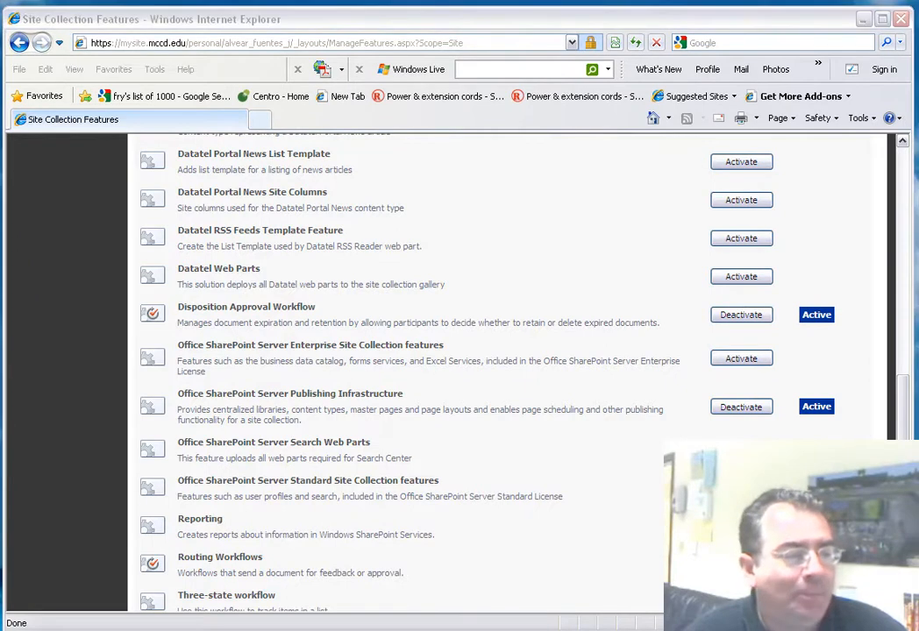
pyautogui.moveTo(575, 287)
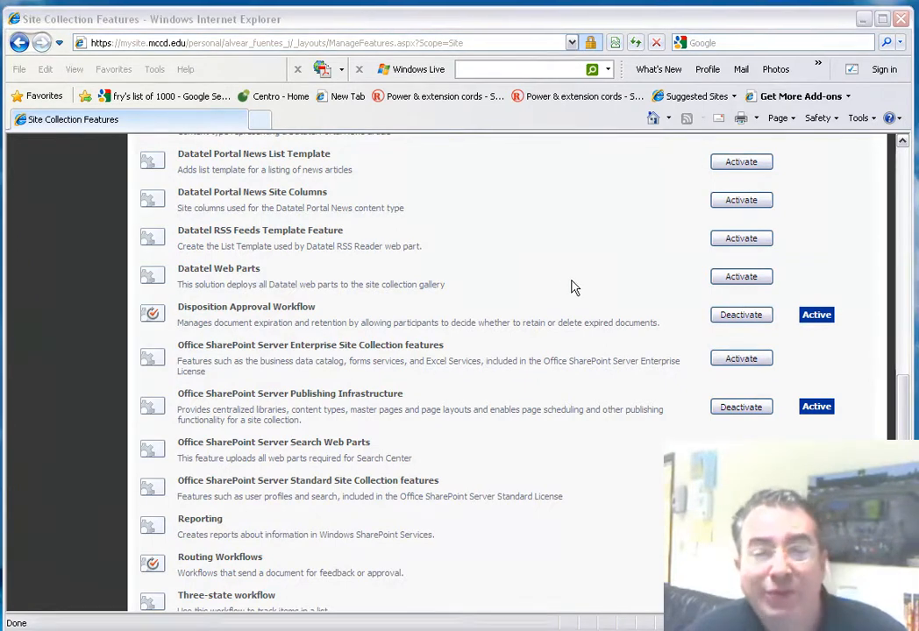
pyautogui.moveTo(866, 398)
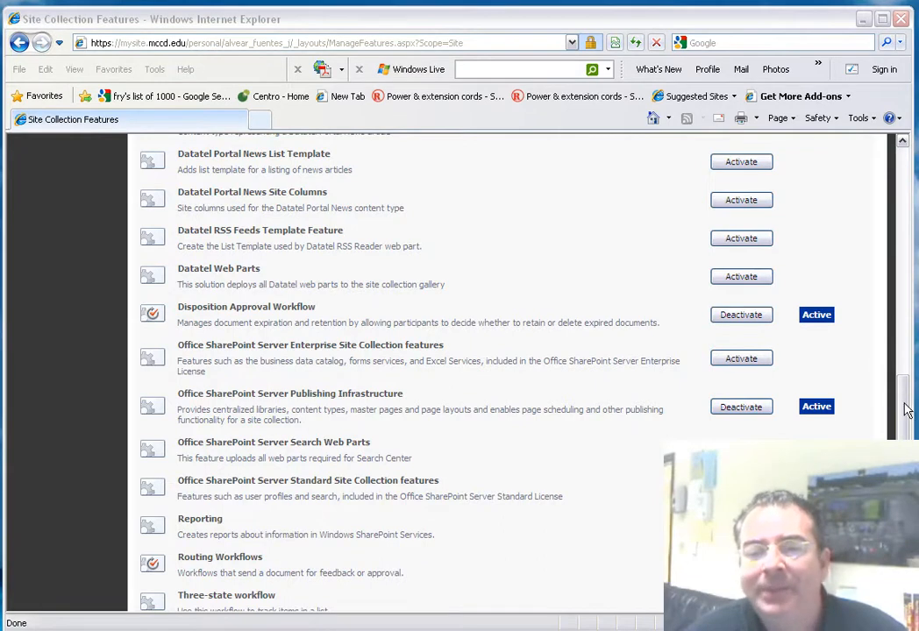
pyautogui.scroll(3)
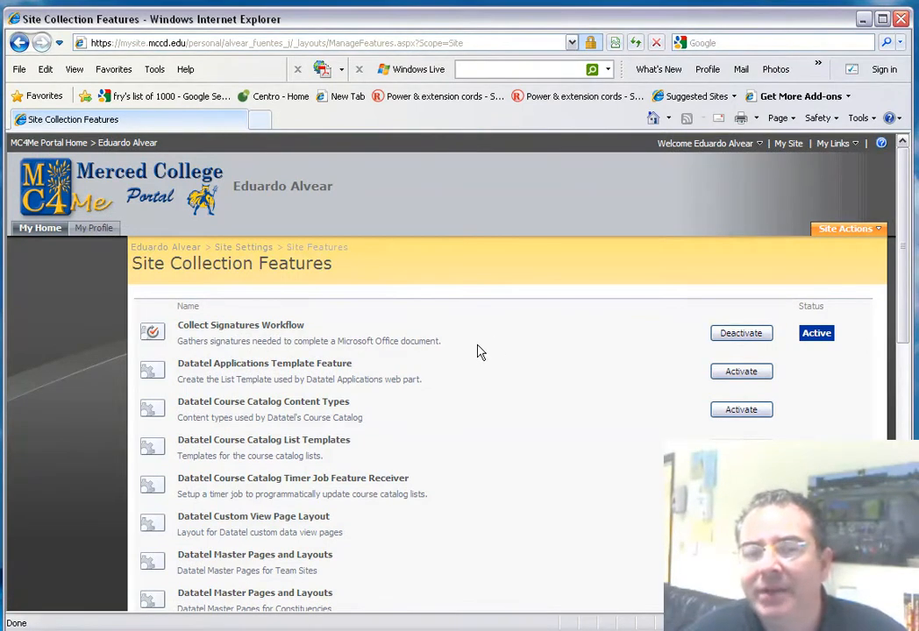
pyautogui.moveTo(366, 341)
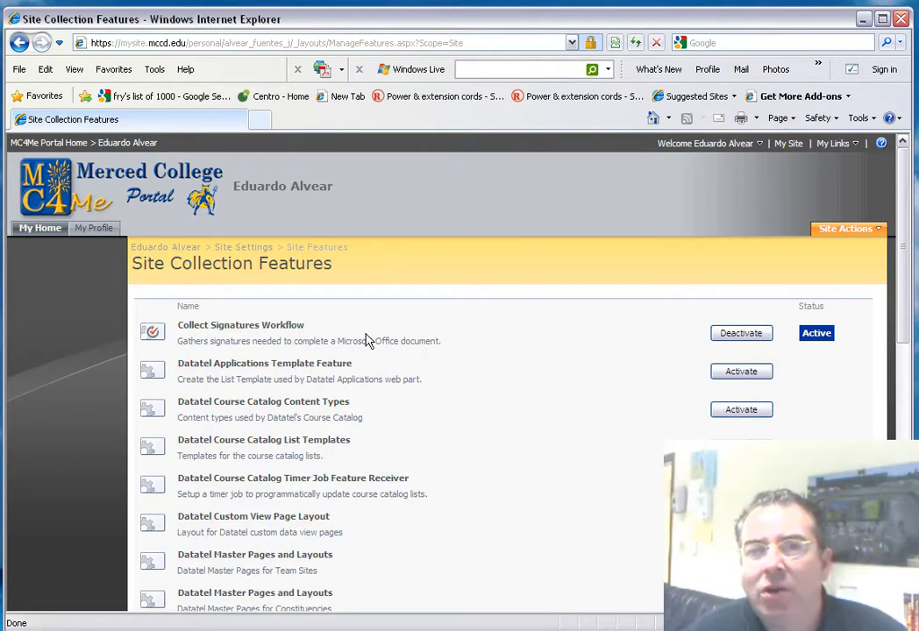
pyautogui.moveTo(364, 344)
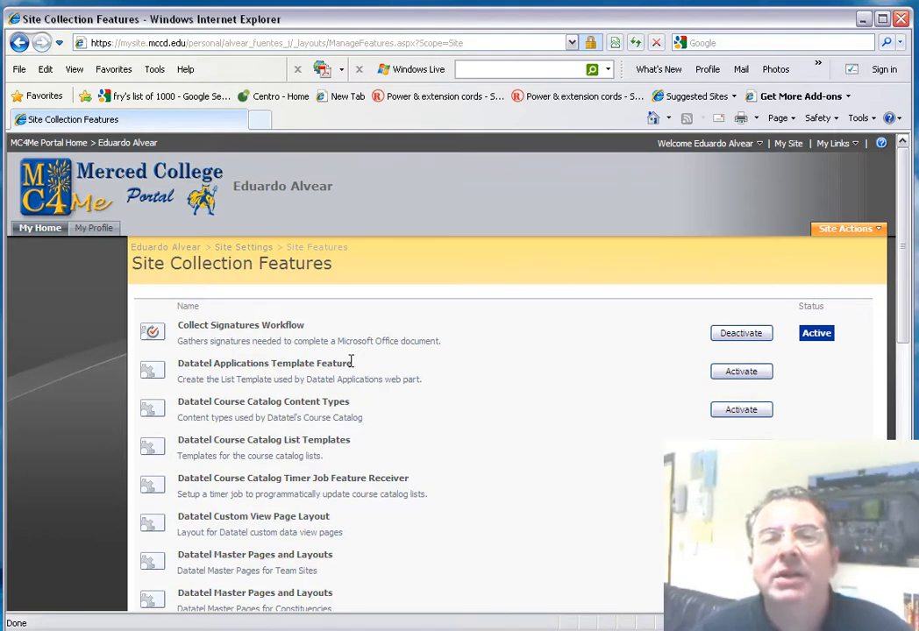
pyautogui.moveTo(56, 328)
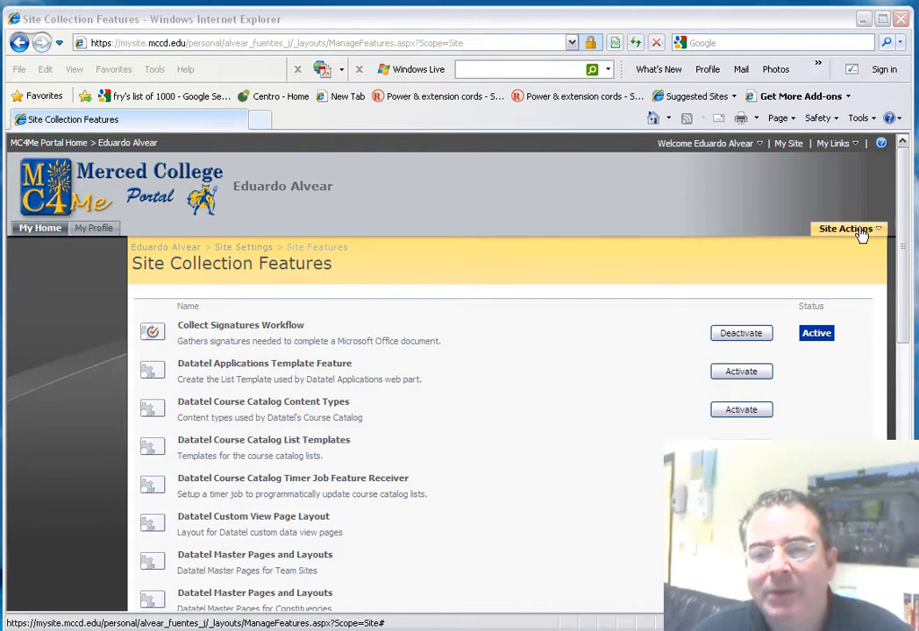
# - Start a new subsite from the Create page's Sites and Workspaces option
pyautogui.click(846, 228)
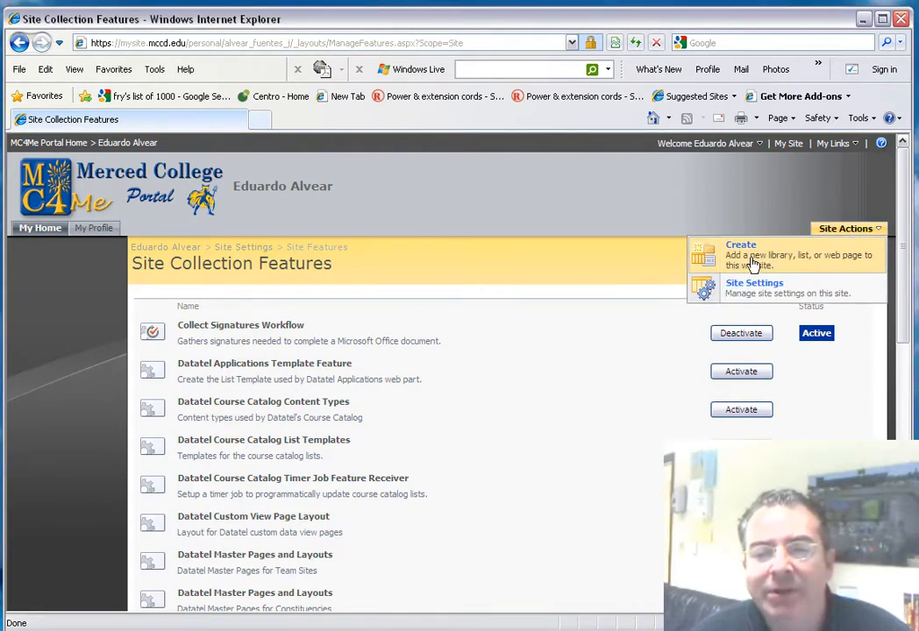
pyautogui.moveTo(744, 261)
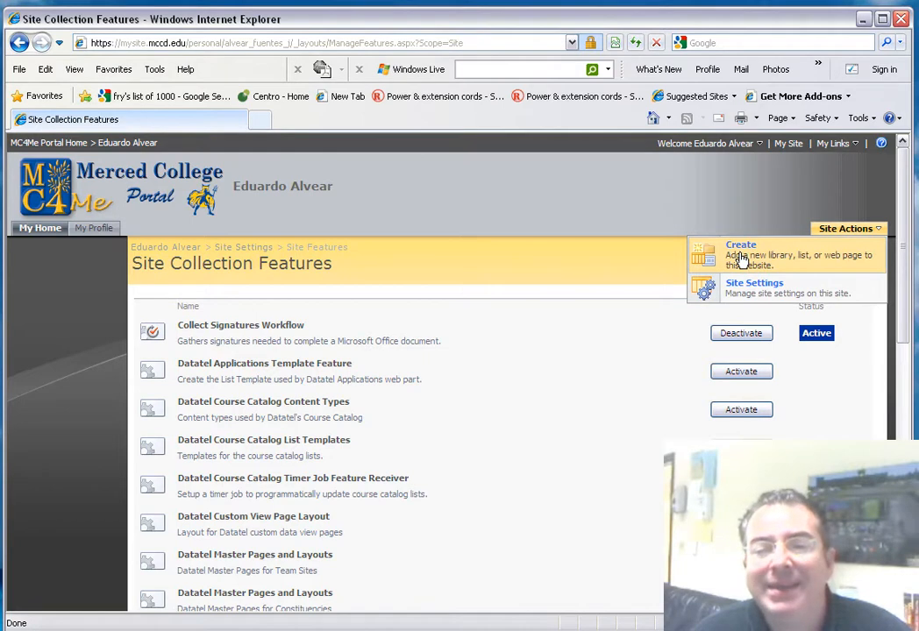
pyautogui.click(740, 249)
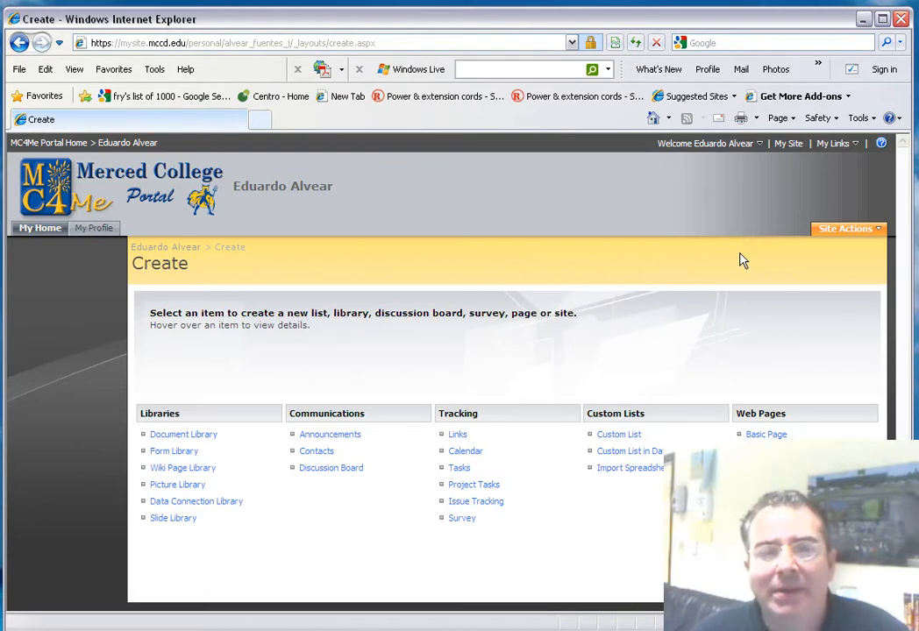
pyautogui.moveTo(467, 451)
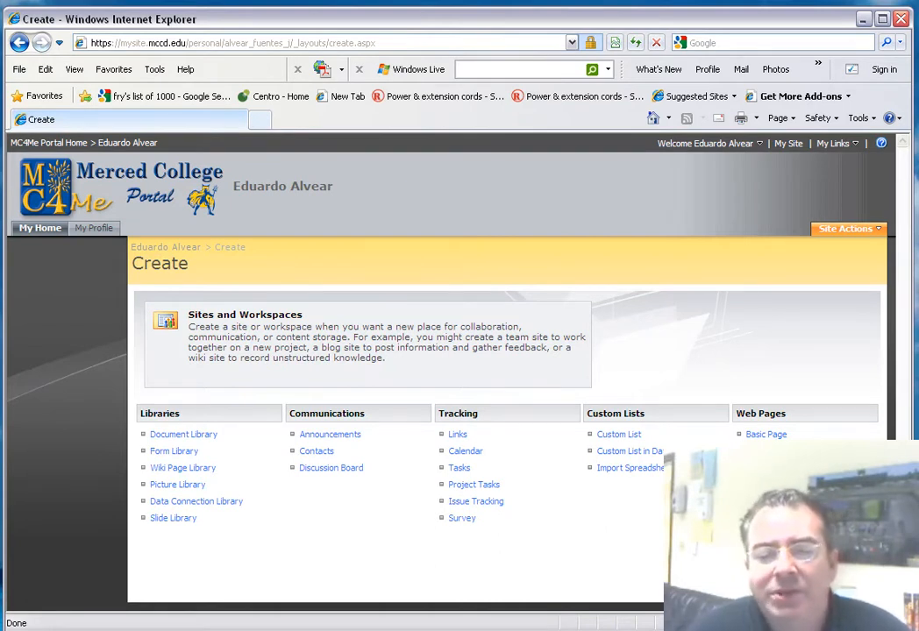
pyautogui.click(245, 314)
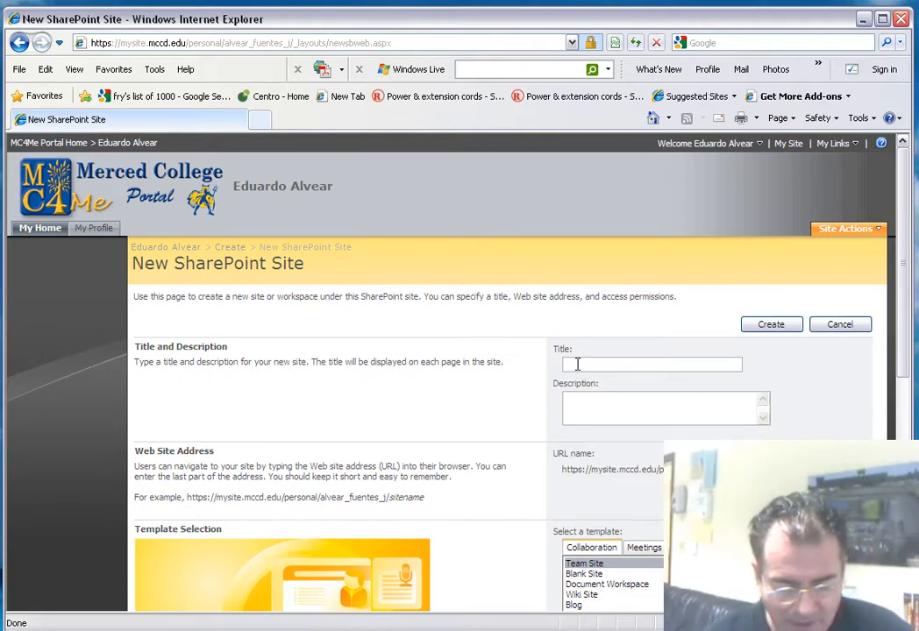
# - Title the new subsite 'Restricted Area' and fill in a short description
pyautogui.write('restricted A')
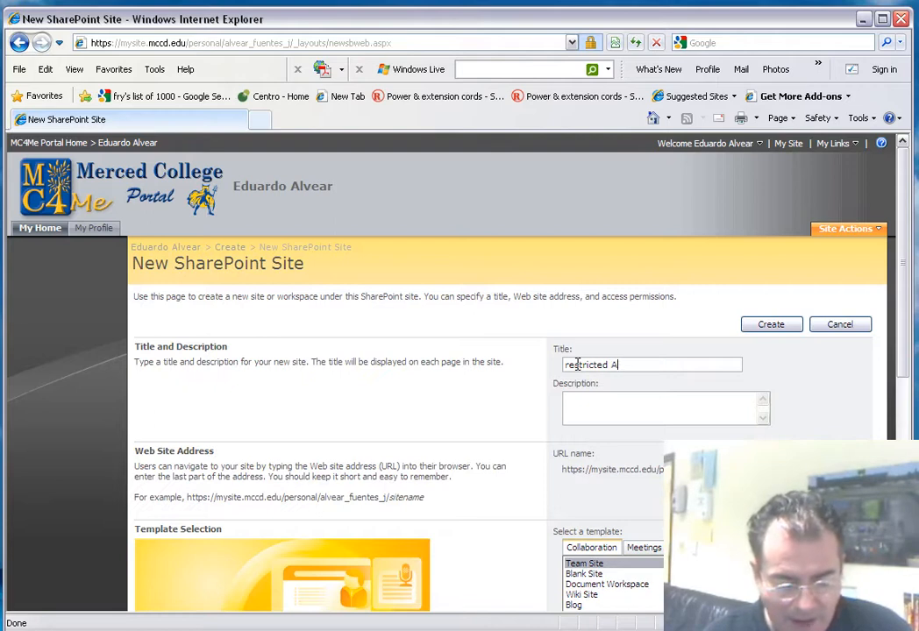
pyautogui.write('rea')
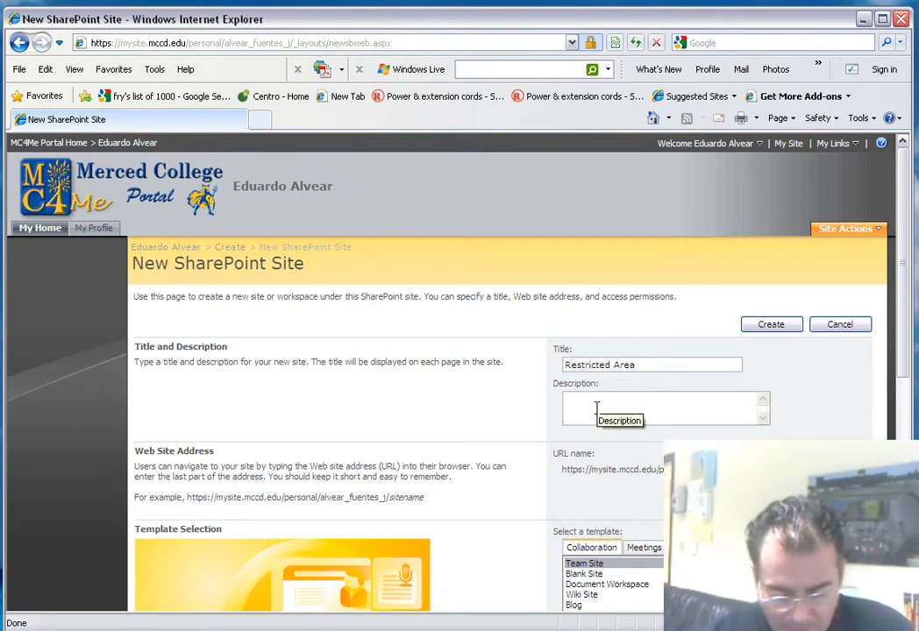
pyautogui.write('bla')
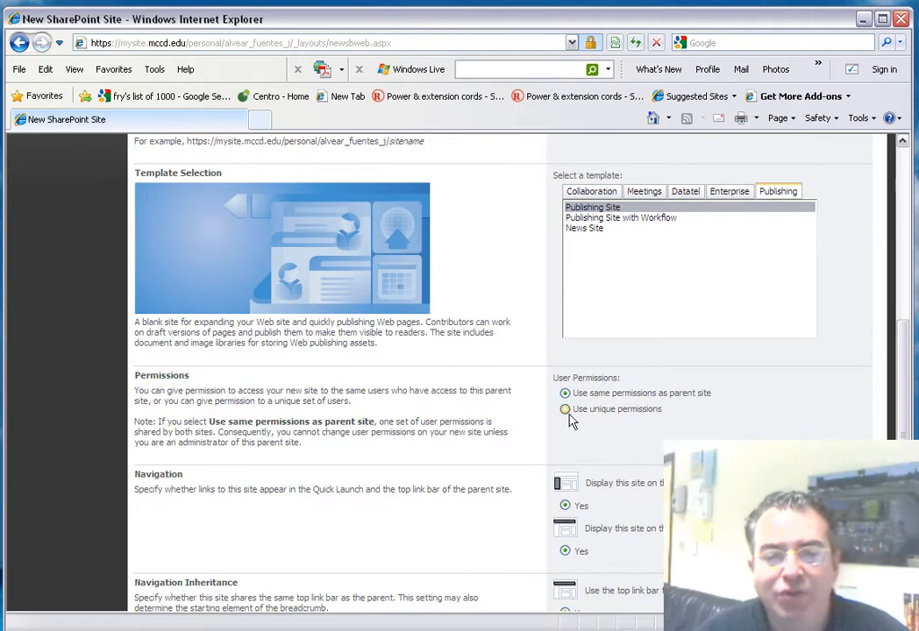
# - Select Use unique permissions for the Restricted Area subsite
pyautogui.click(565, 411)
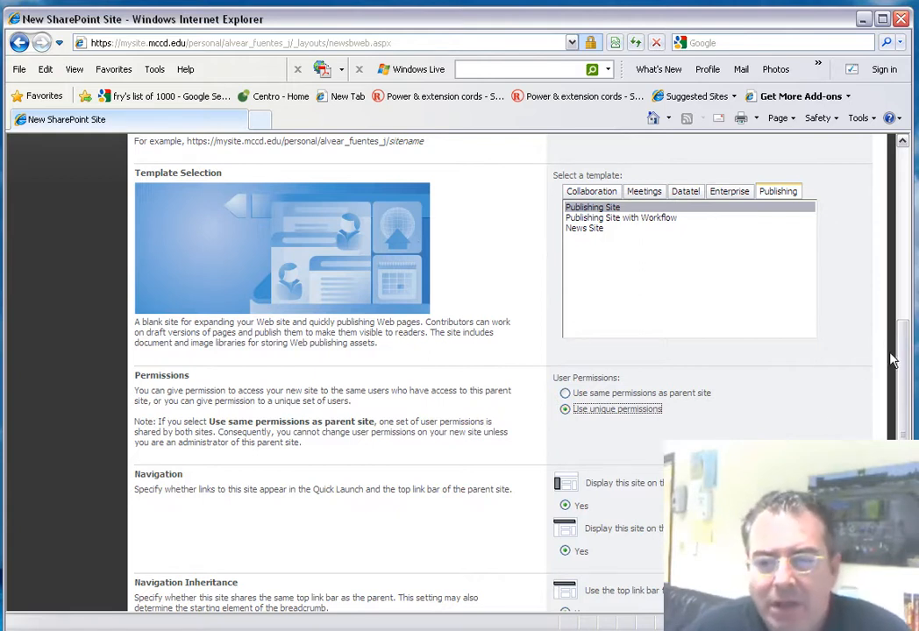
pyautogui.scroll(-3)
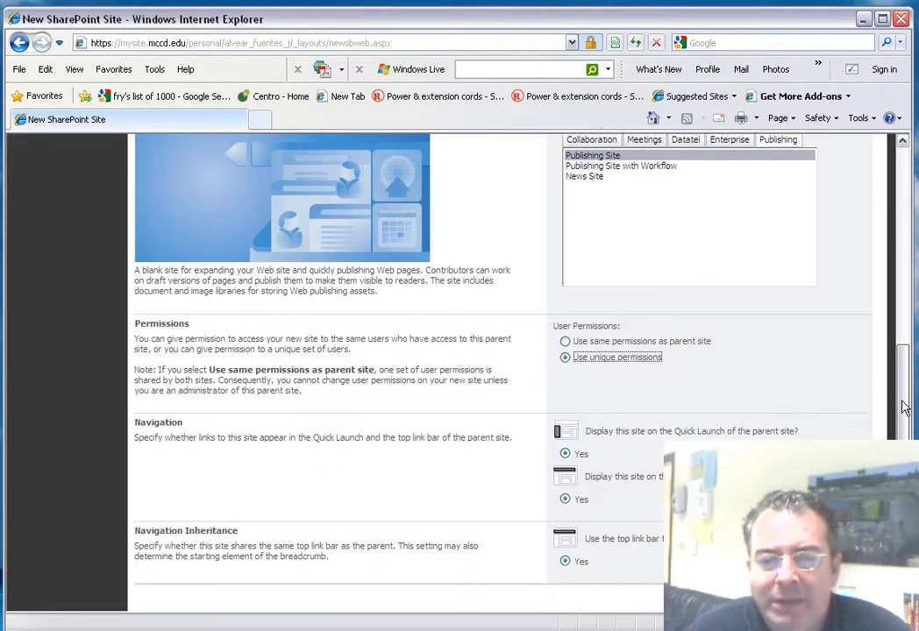
pyautogui.scroll(-3)
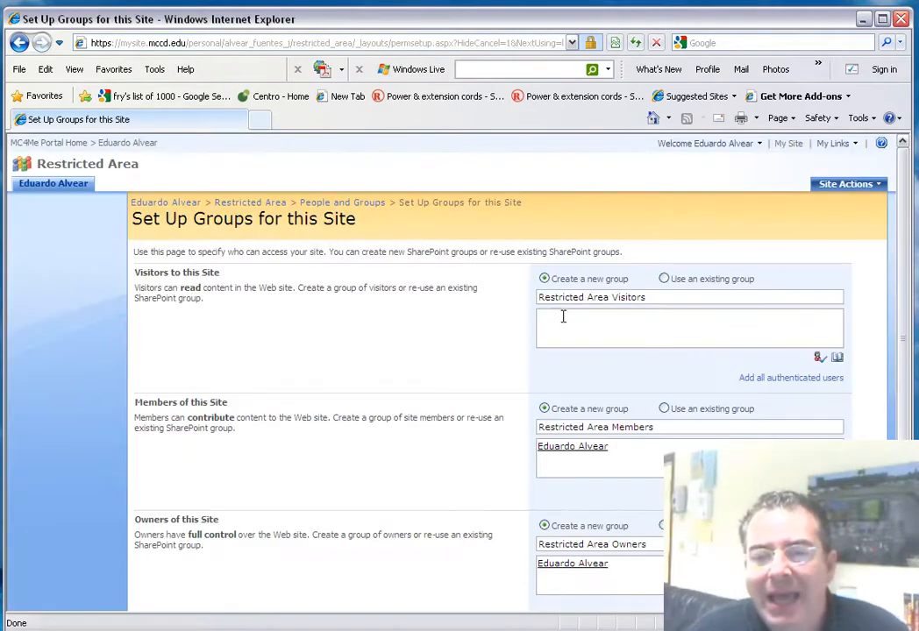
pyautogui.moveTo(618, 326)
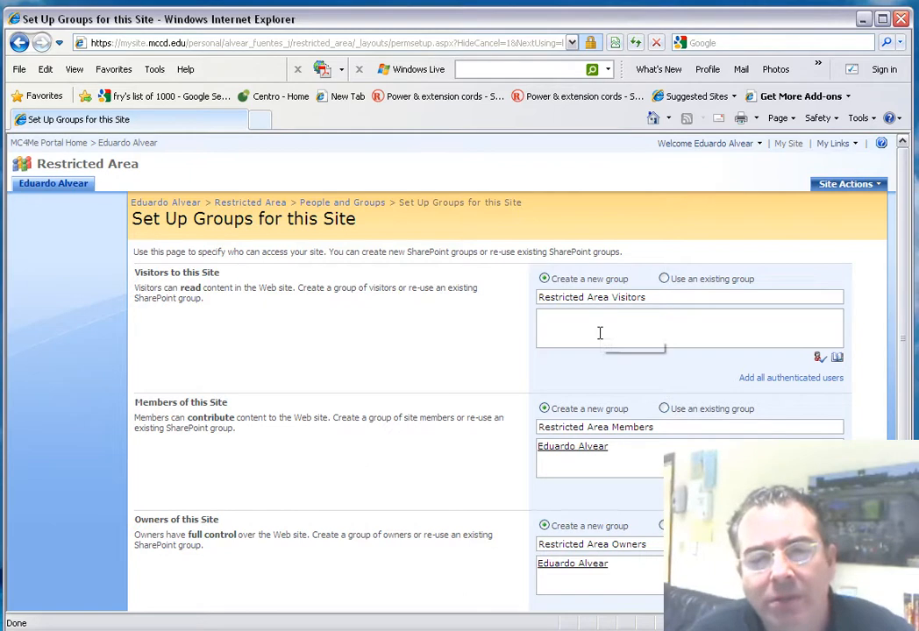
pyautogui.moveTo(600, 333)
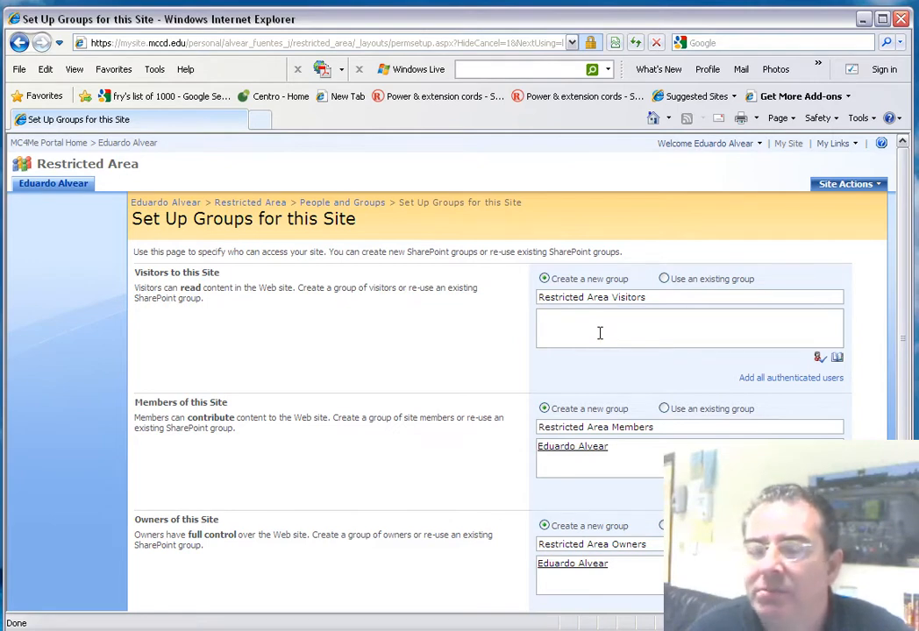
pyautogui.moveTo(579, 330)
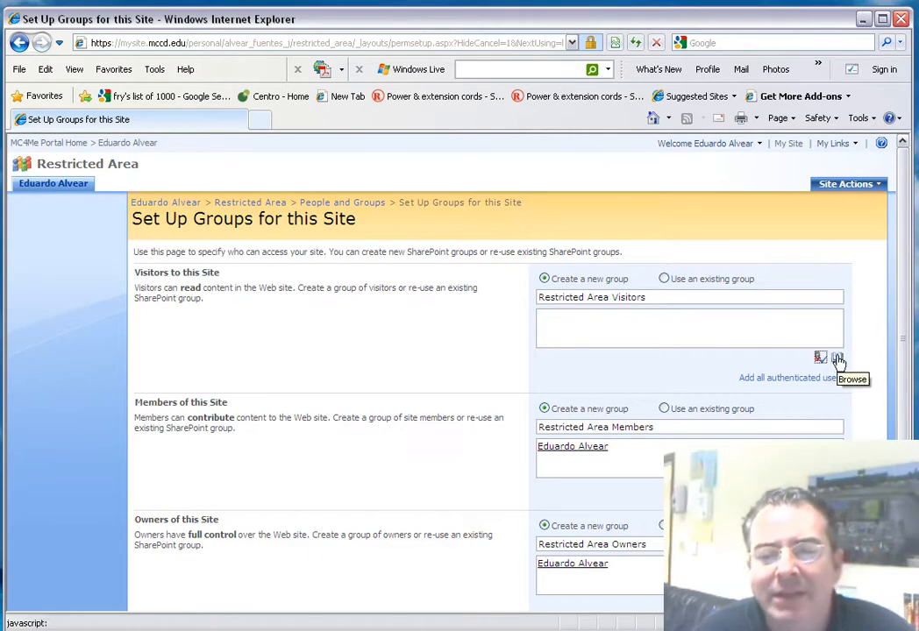
pyautogui.click(821, 358)
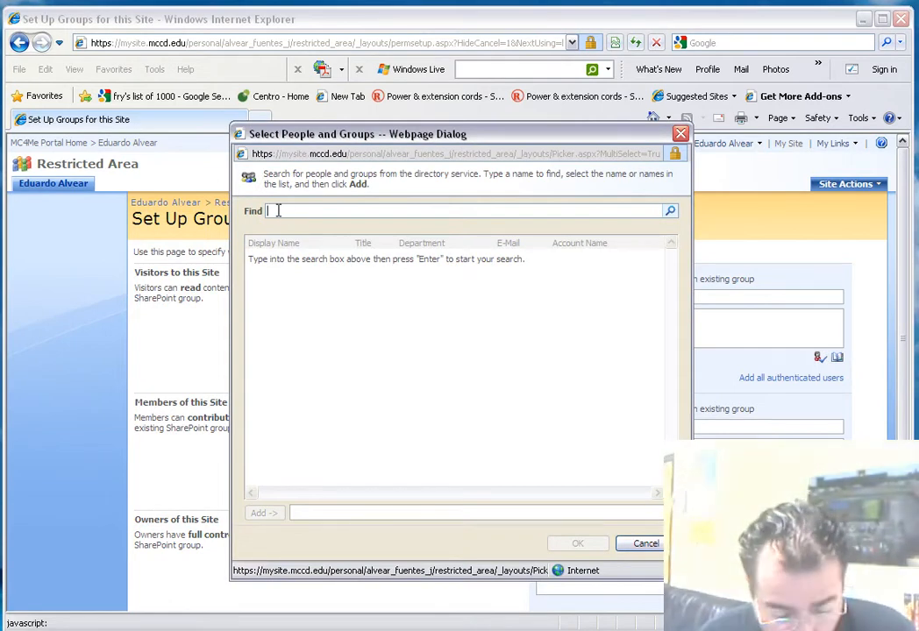
pyautogui.write('stevv')
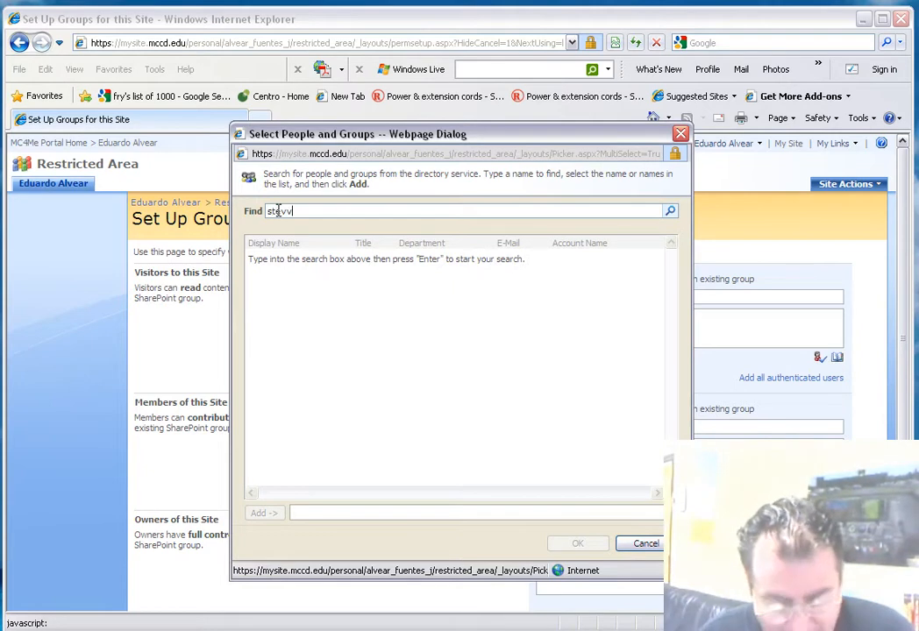
pyautogui.write('steven alexander')
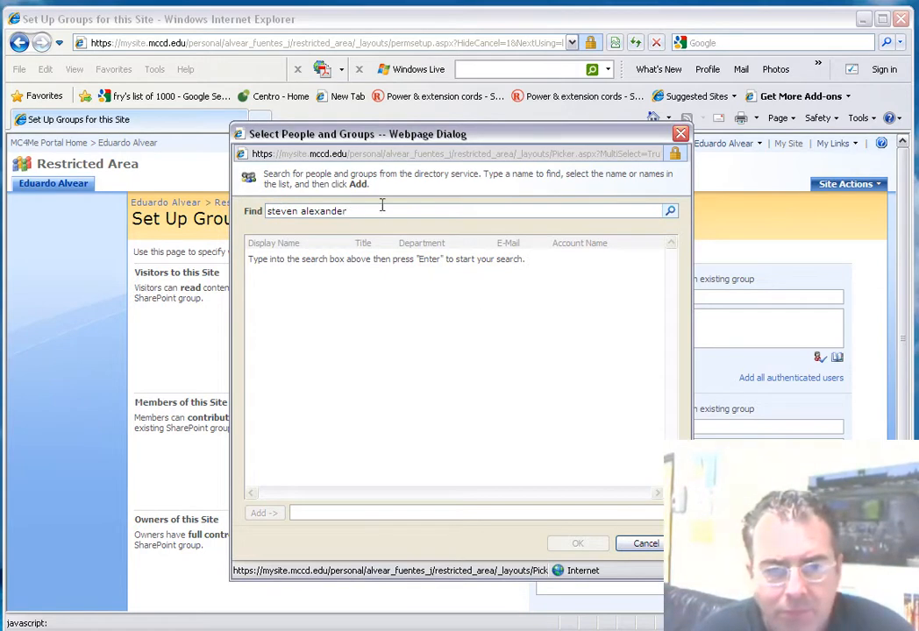
pyautogui.moveTo(512, 452)
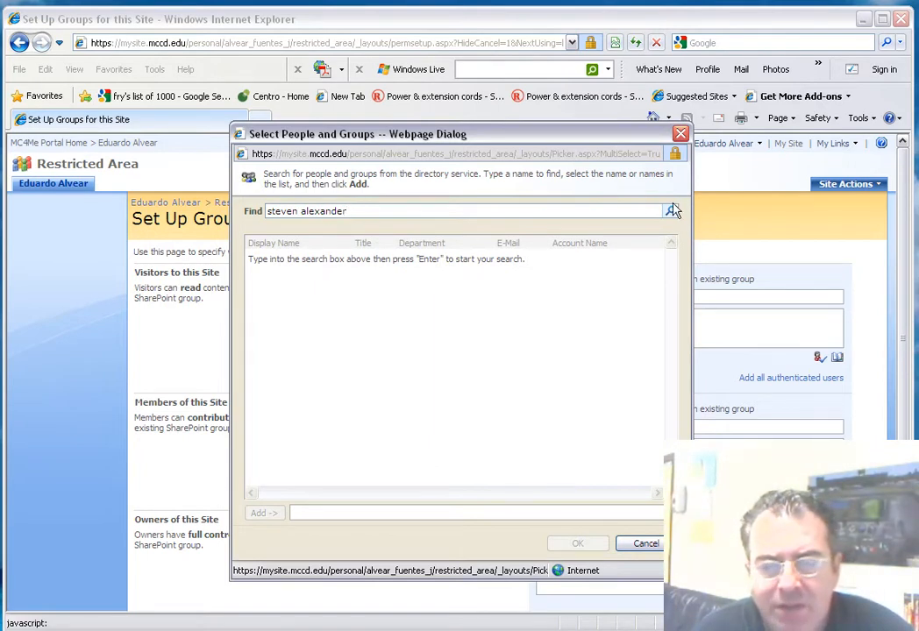
pyautogui.click(670, 211)
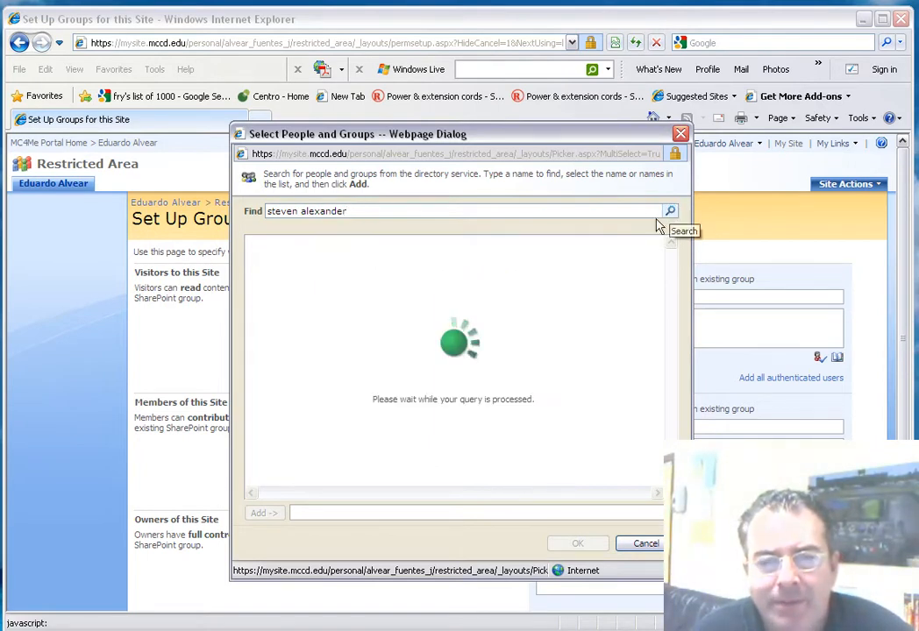
pyautogui.click(670, 211)
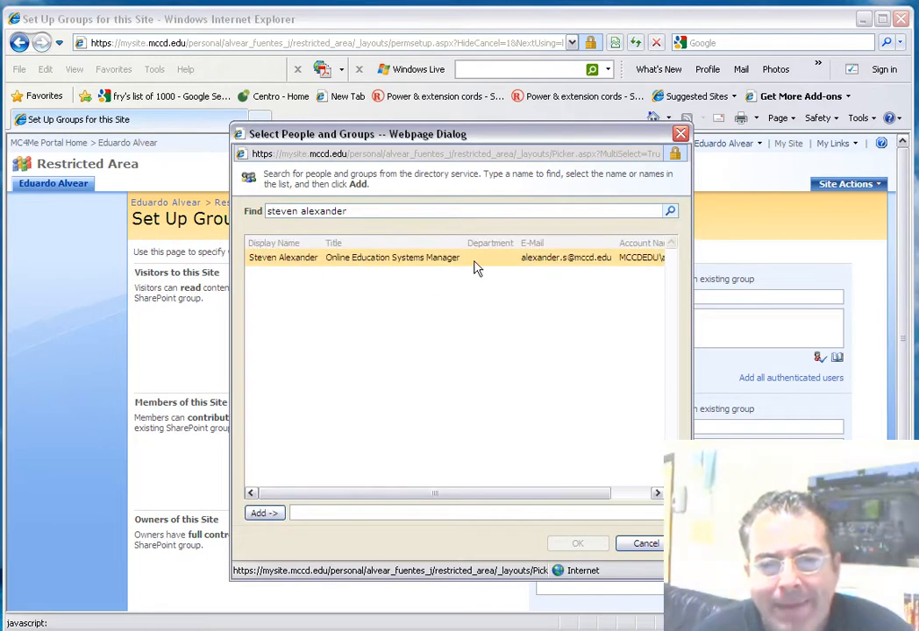
pyautogui.click(263, 512)
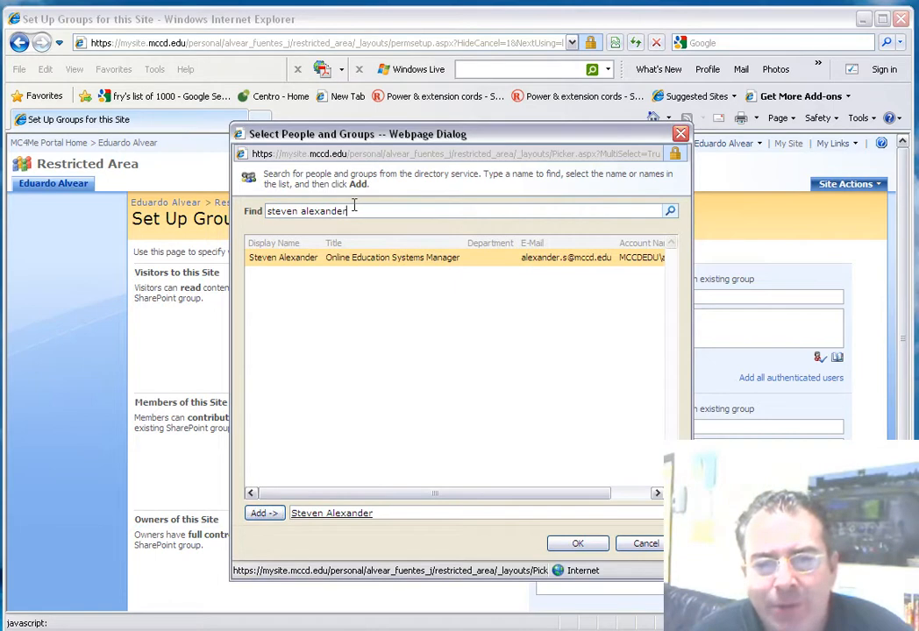
pyautogui.write('mike')
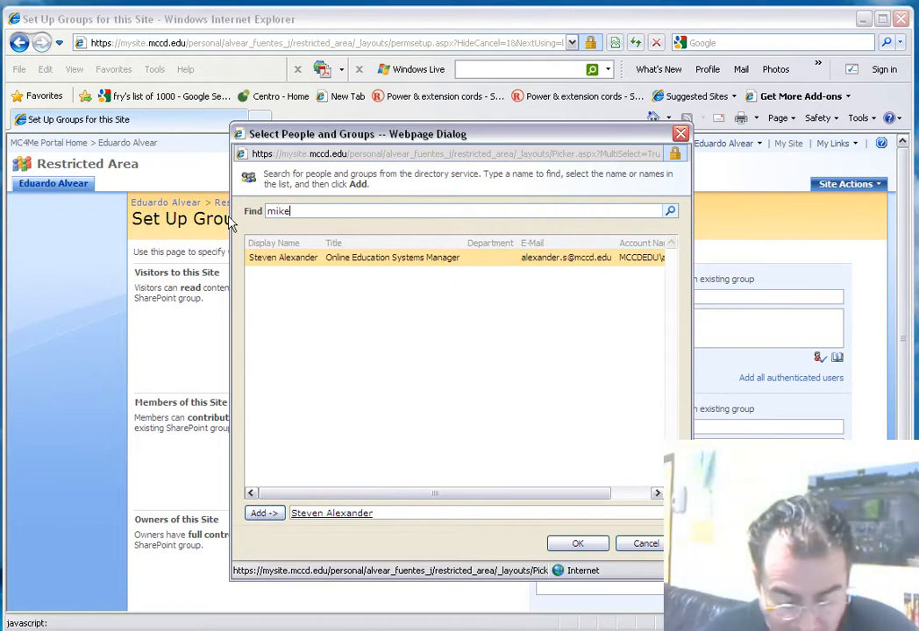
pyautogui.write('smith')
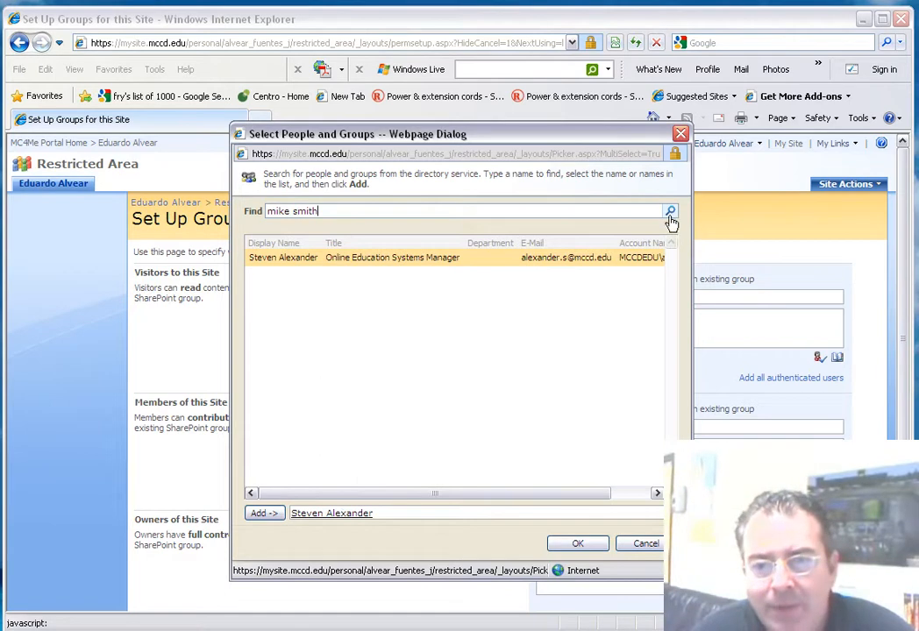
pyautogui.click(670, 211)
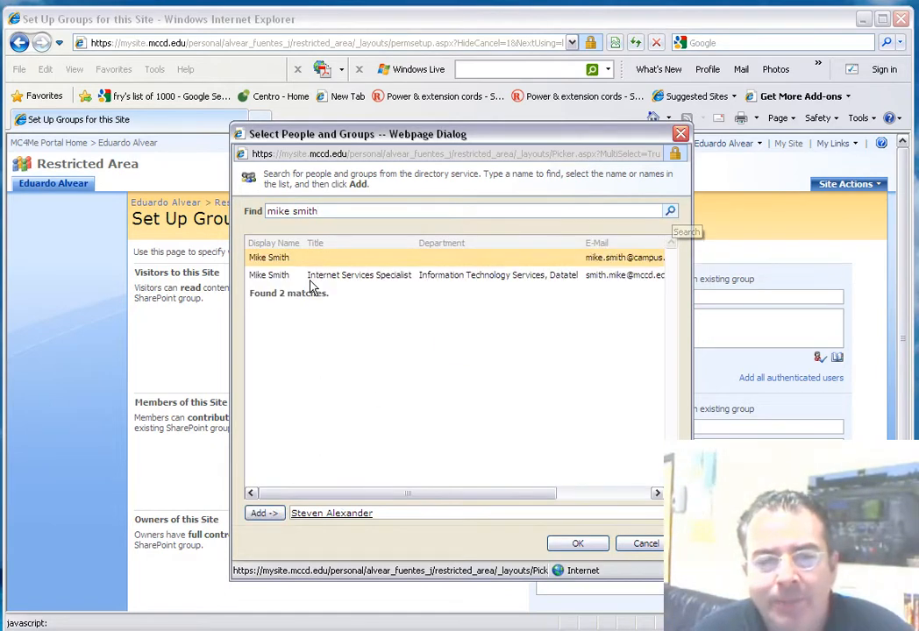
pyautogui.moveTo(369, 295)
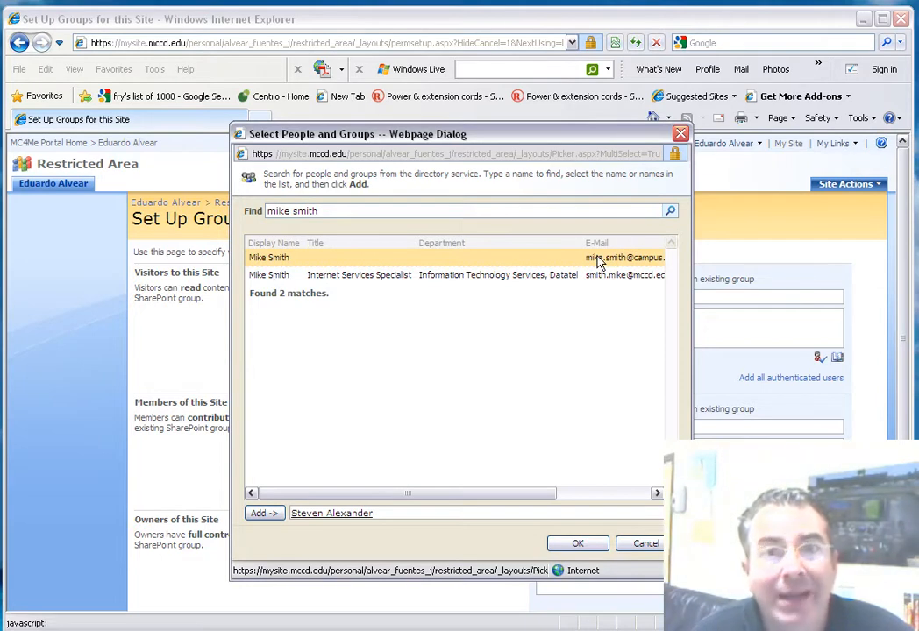
pyautogui.moveTo(611, 263)
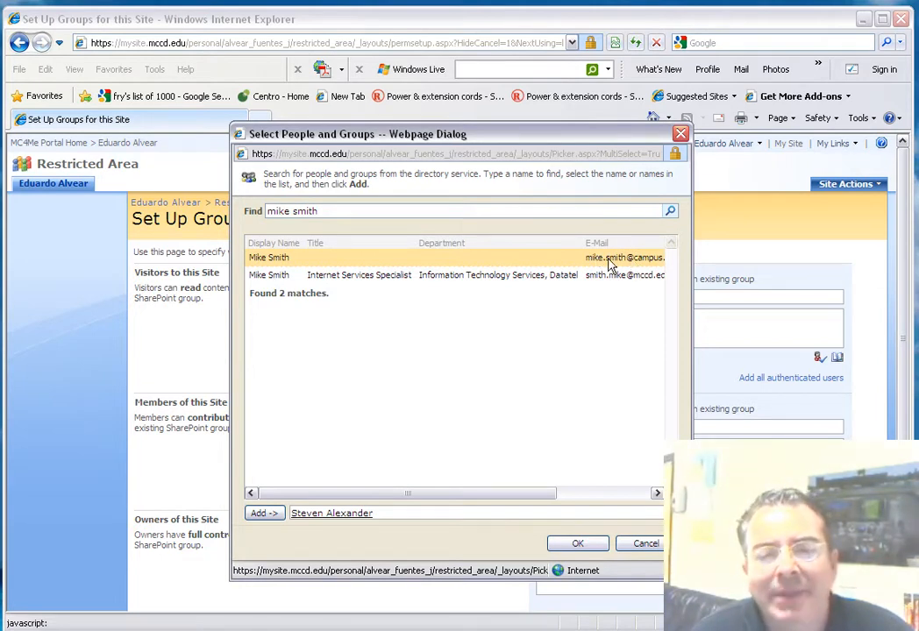
pyautogui.moveTo(628, 267)
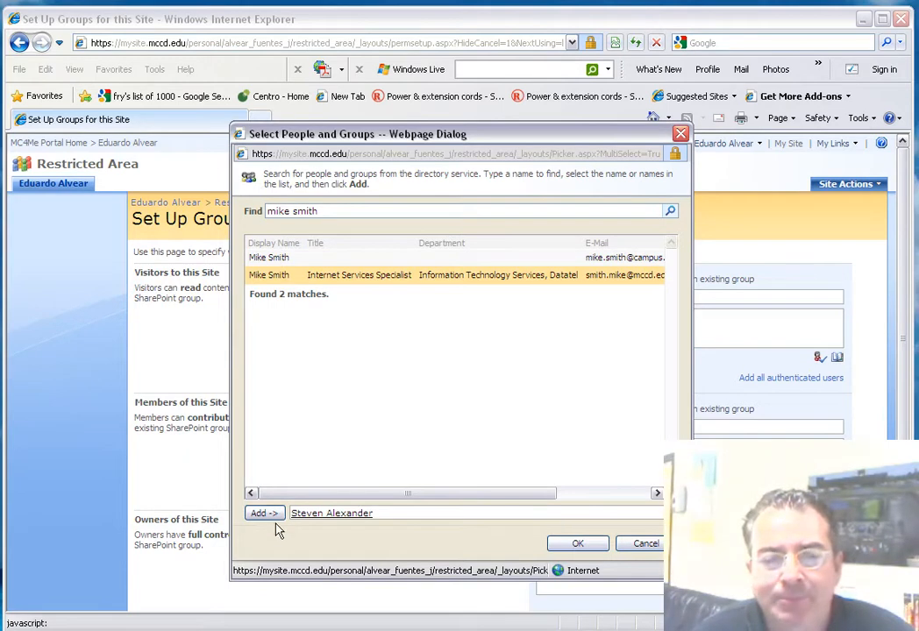
pyautogui.click(263, 512)
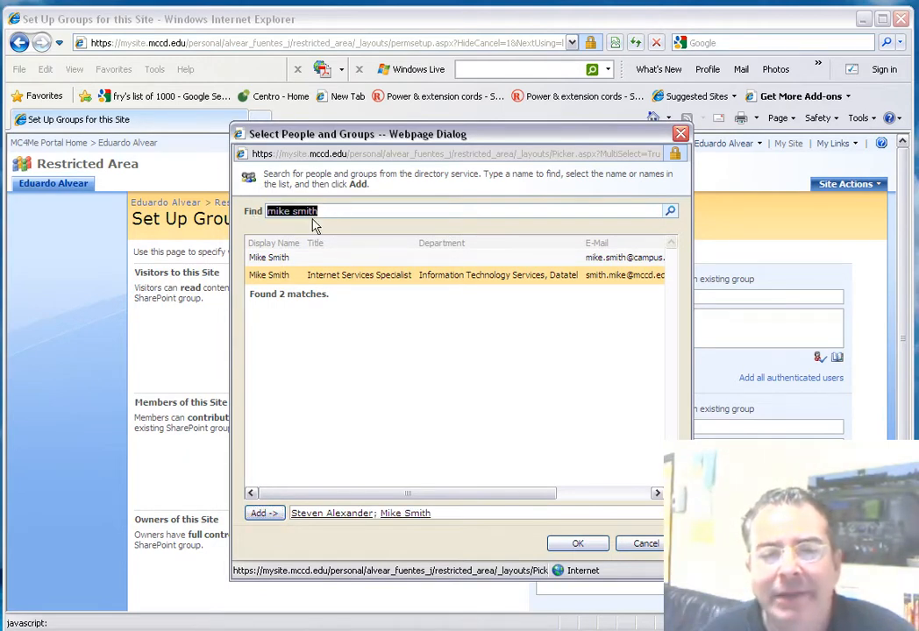
pyautogui.moveTo(405, 279)
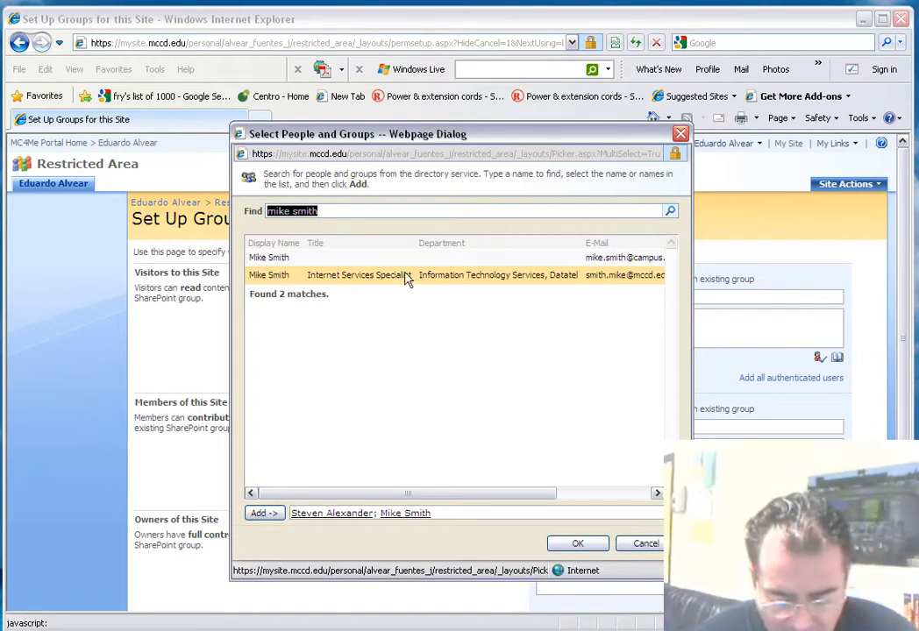
pyautogui.moveTo(446, 324)
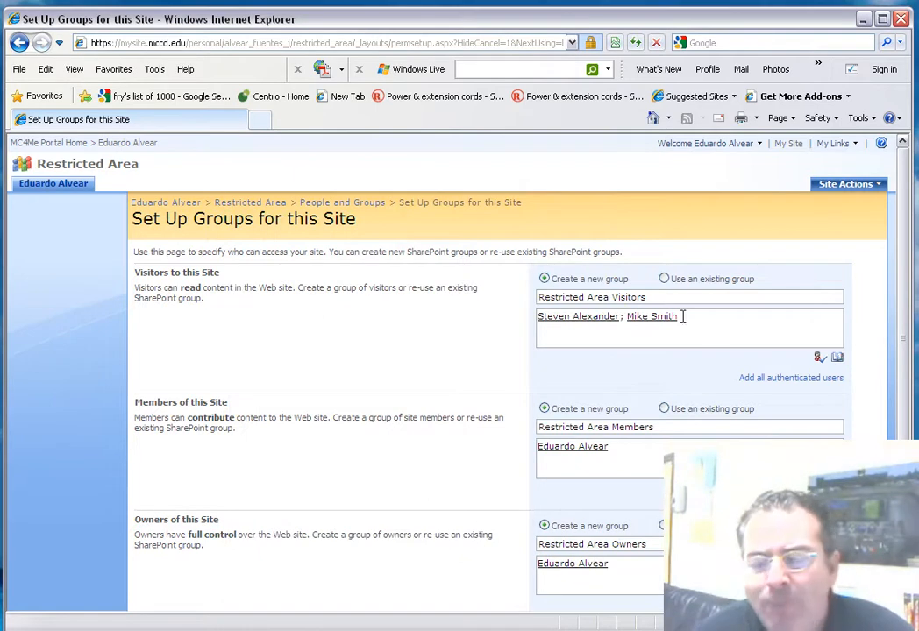
pyautogui.click(663, 279)
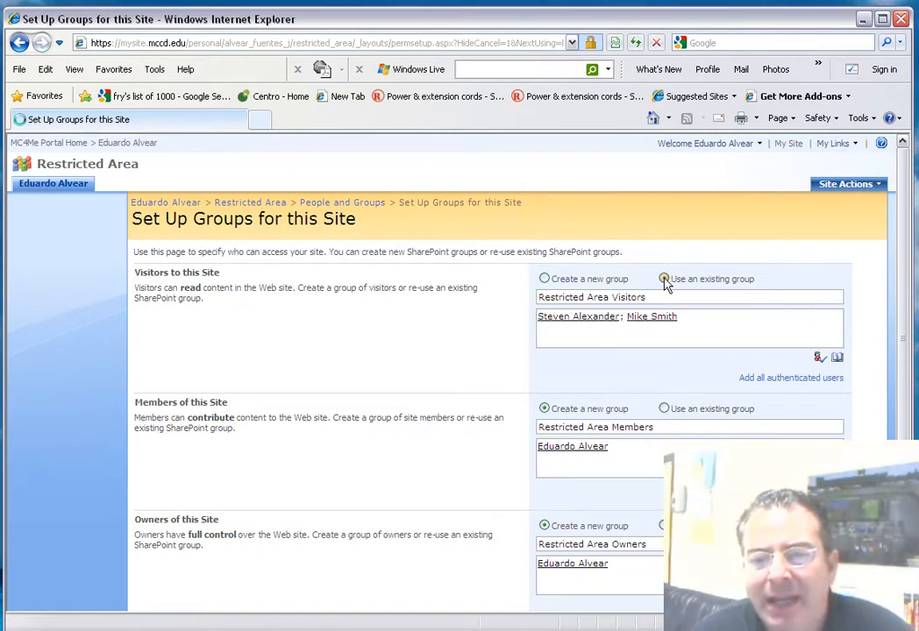
pyautogui.click(665, 279)
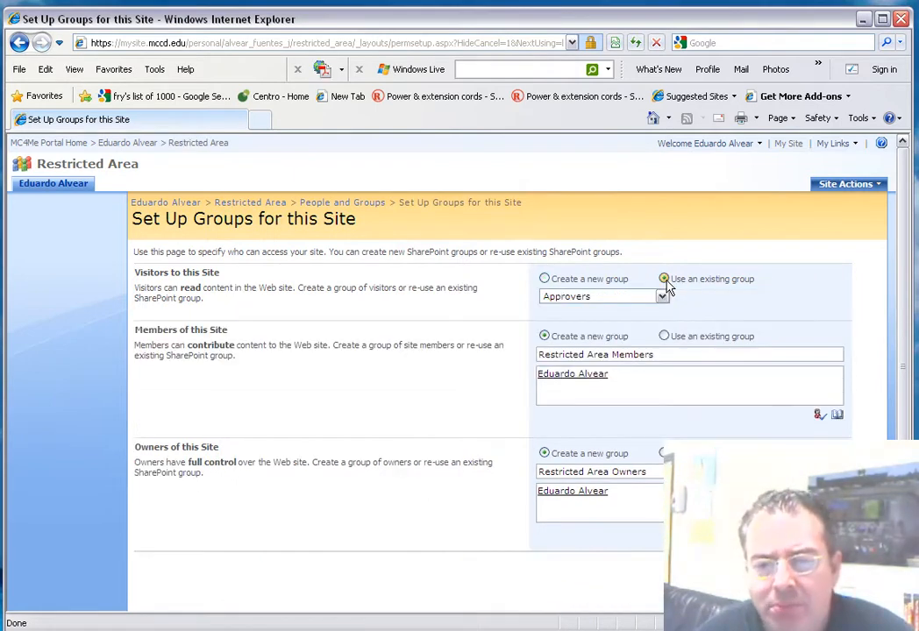
pyautogui.click(544, 279)
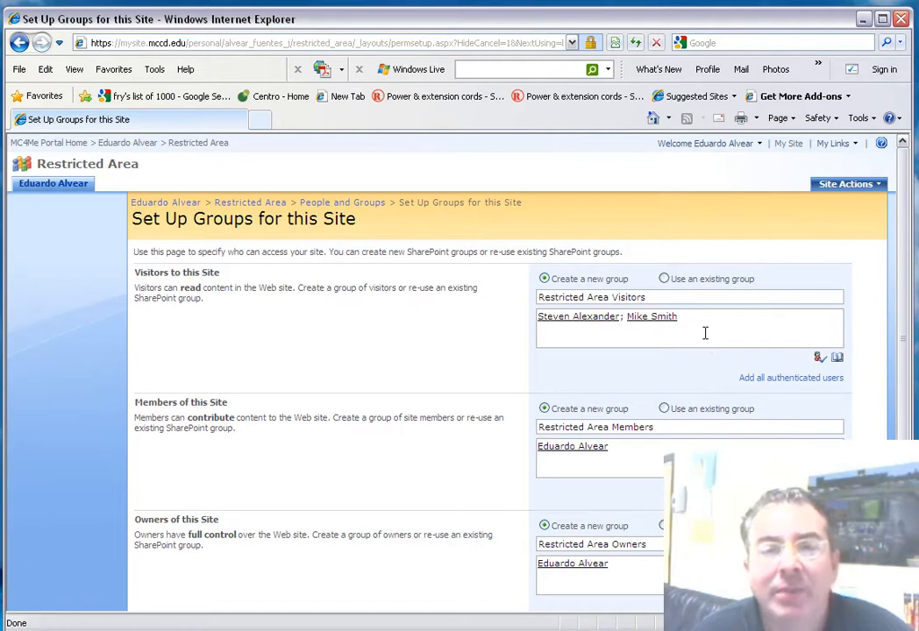
pyautogui.moveTo(728, 363)
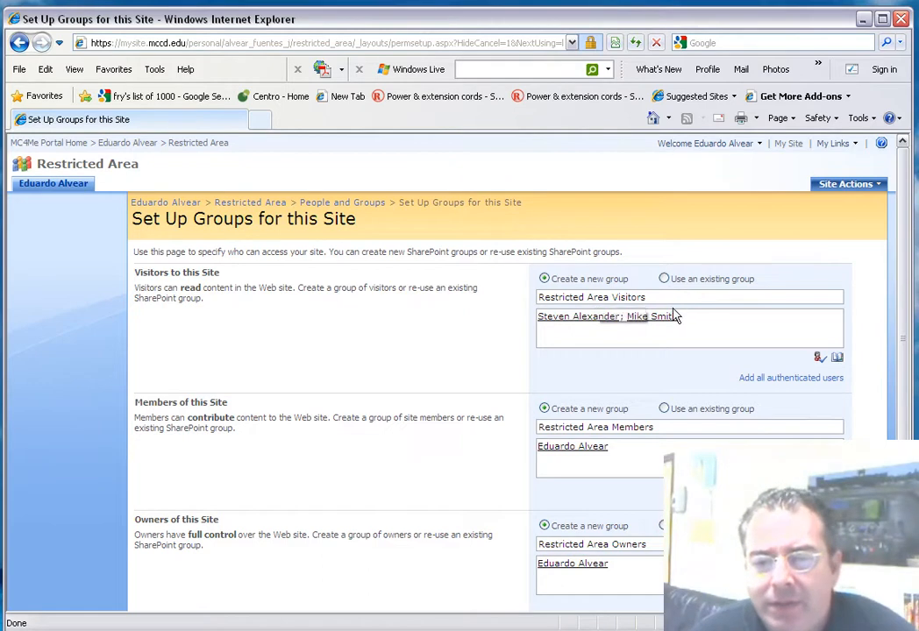
pyautogui.moveTo(653, 316)
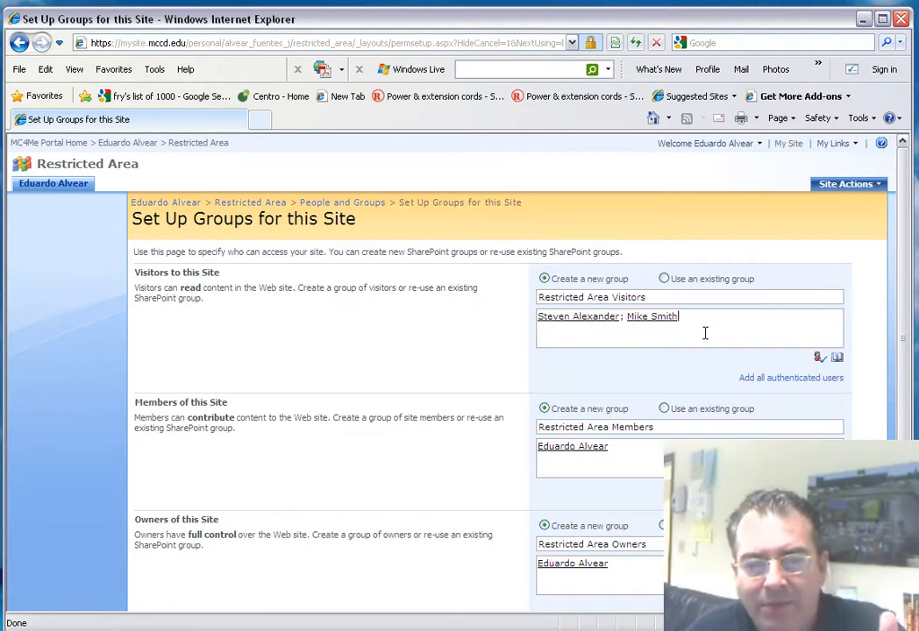
pyautogui.moveTo(659, 368)
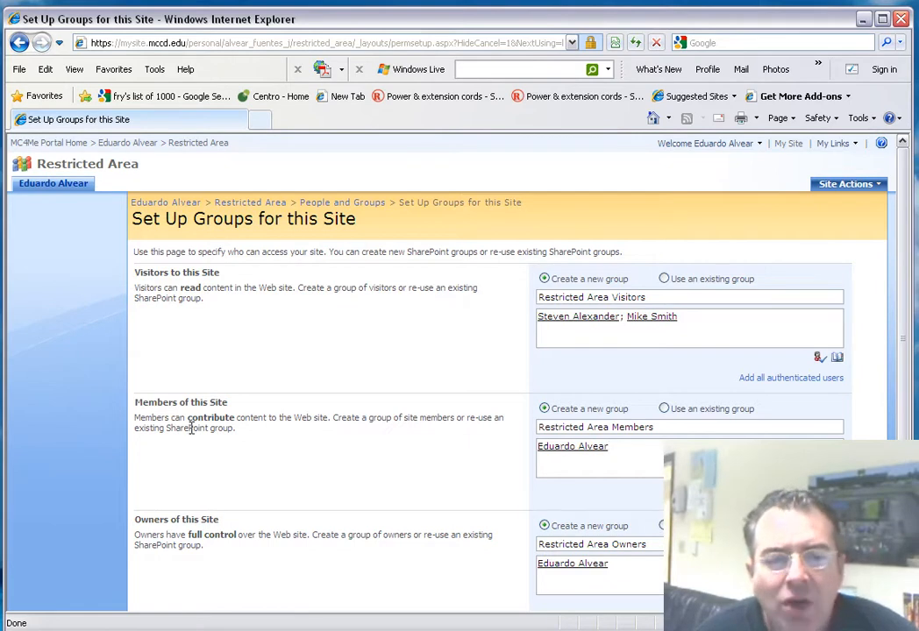
pyautogui.moveTo(337, 414)
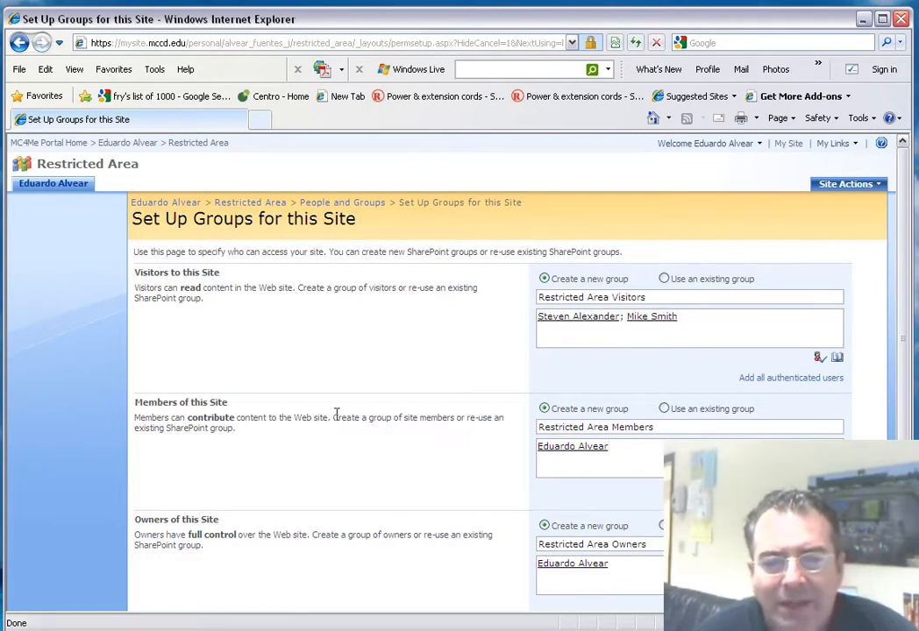
pyautogui.moveTo(332, 435)
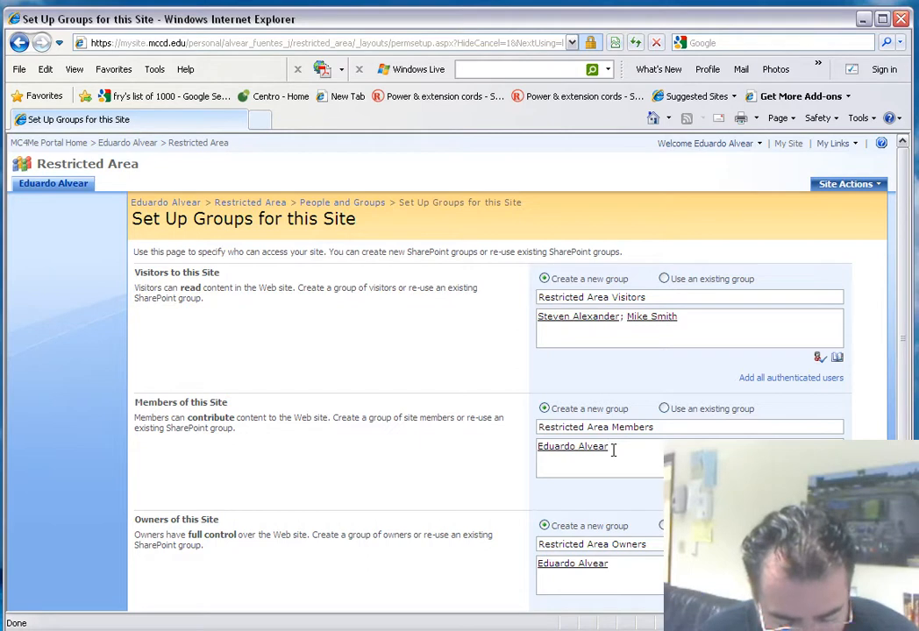
pyautogui.write('mike')
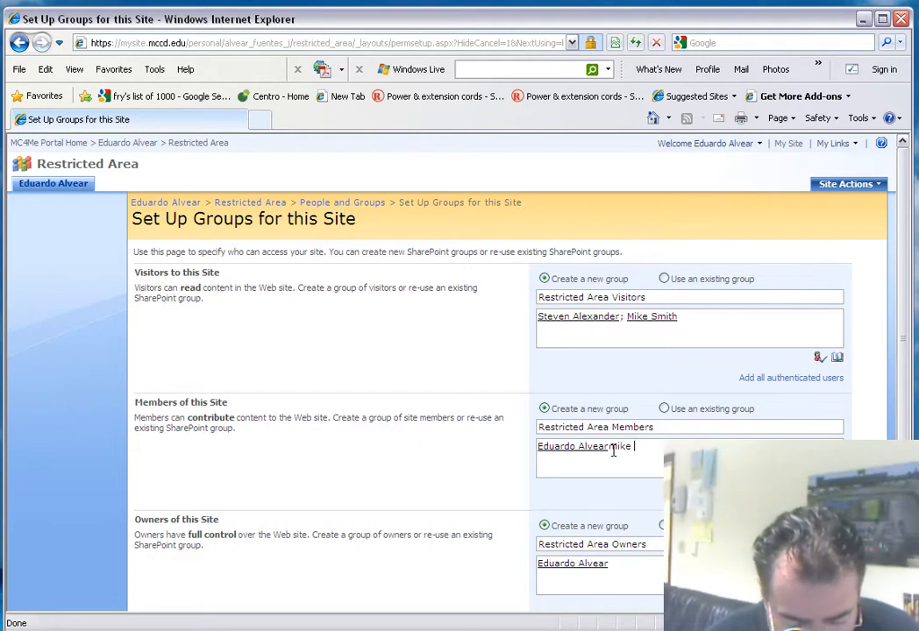
pyautogui.write('cuchna')
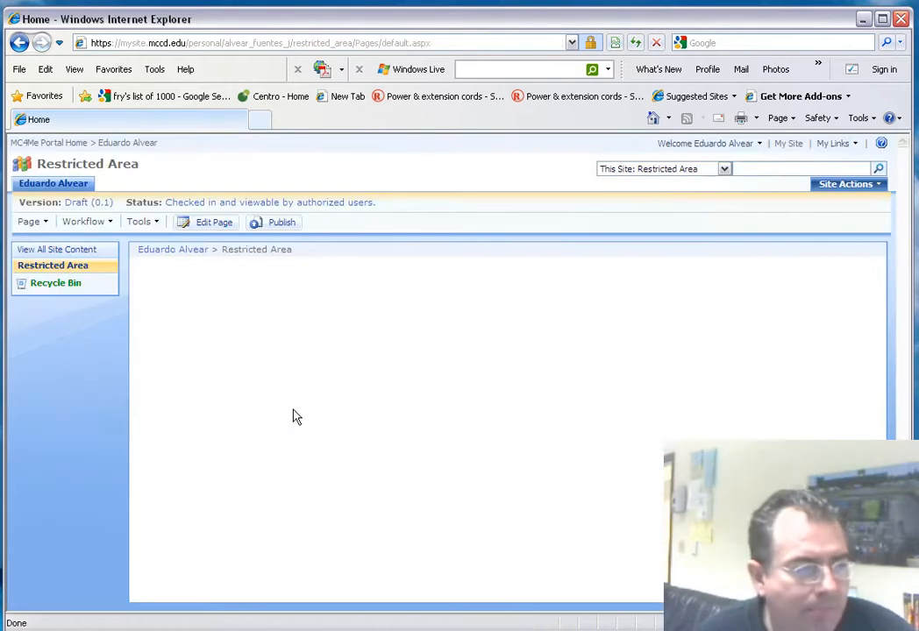
pyautogui.moveTo(225, 379)
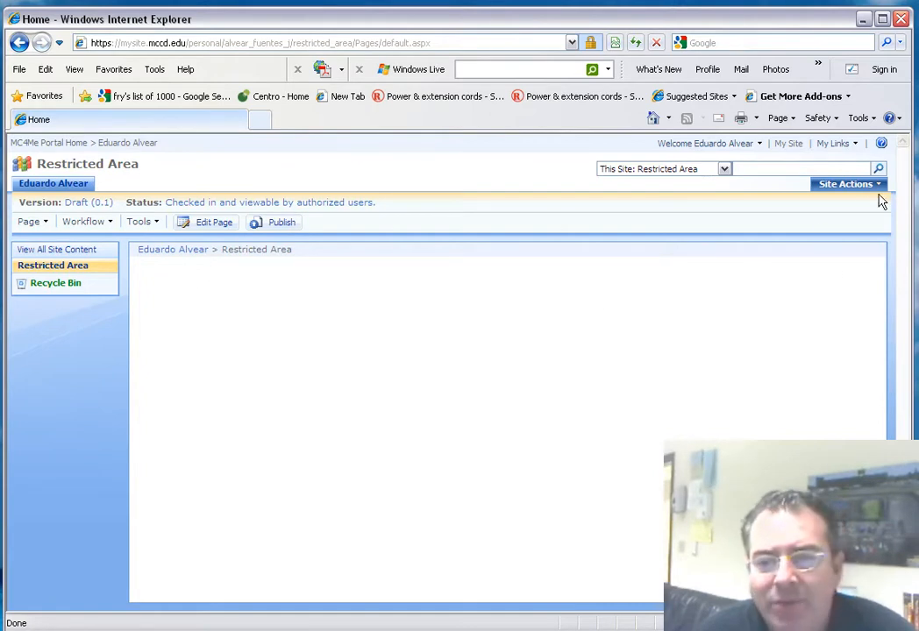
pyautogui.click(845, 184)
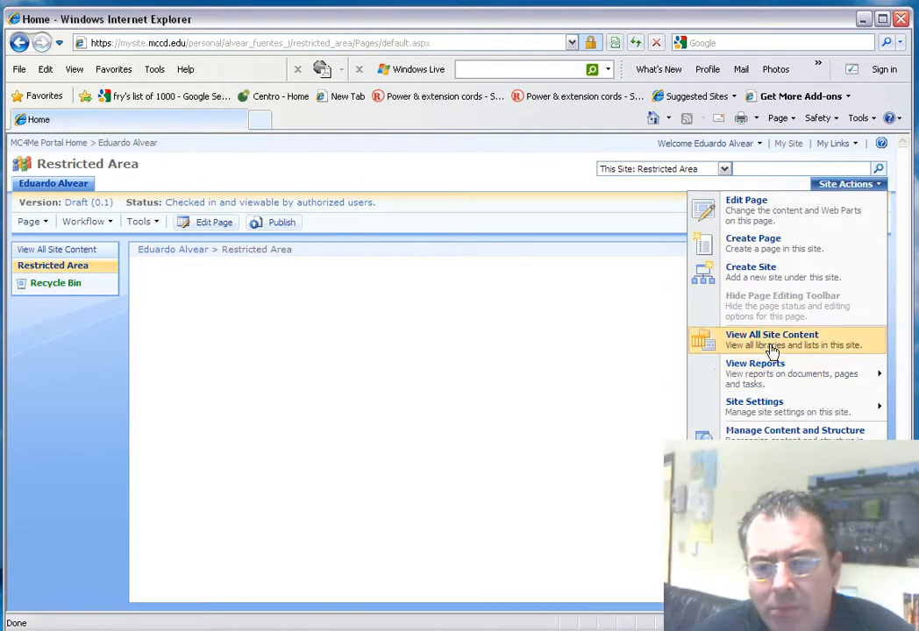
pyautogui.moveTo(775, 435)
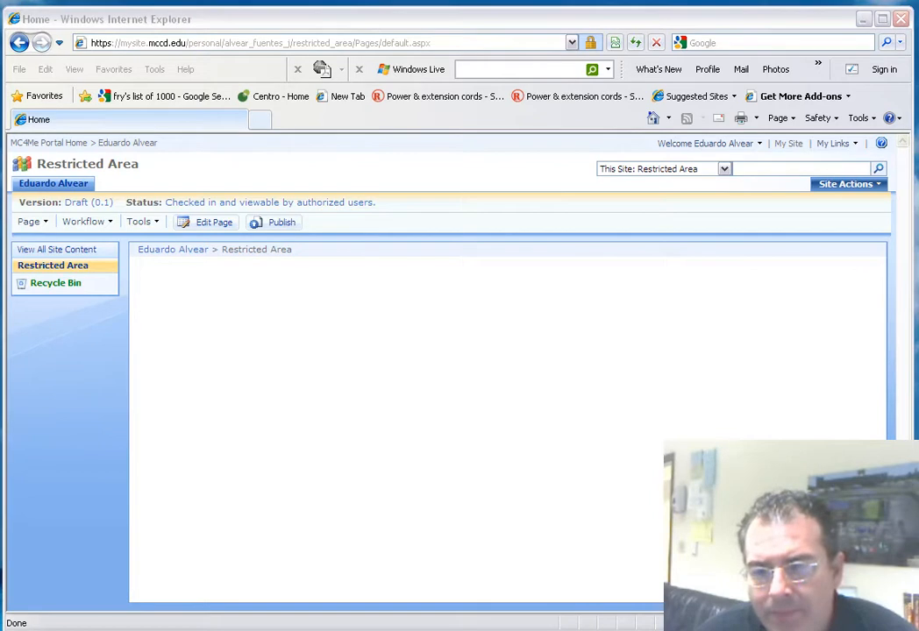
pyautogui.moveTo(824, 279)
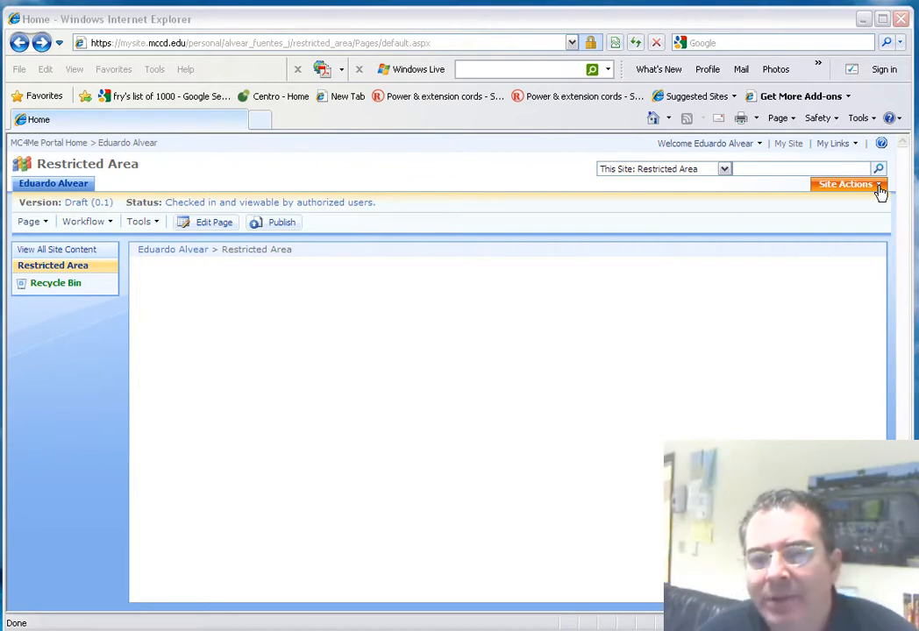
# - Bring up the Site Actions options on the Restricted Area home page
pyautogui.click(845, 184)
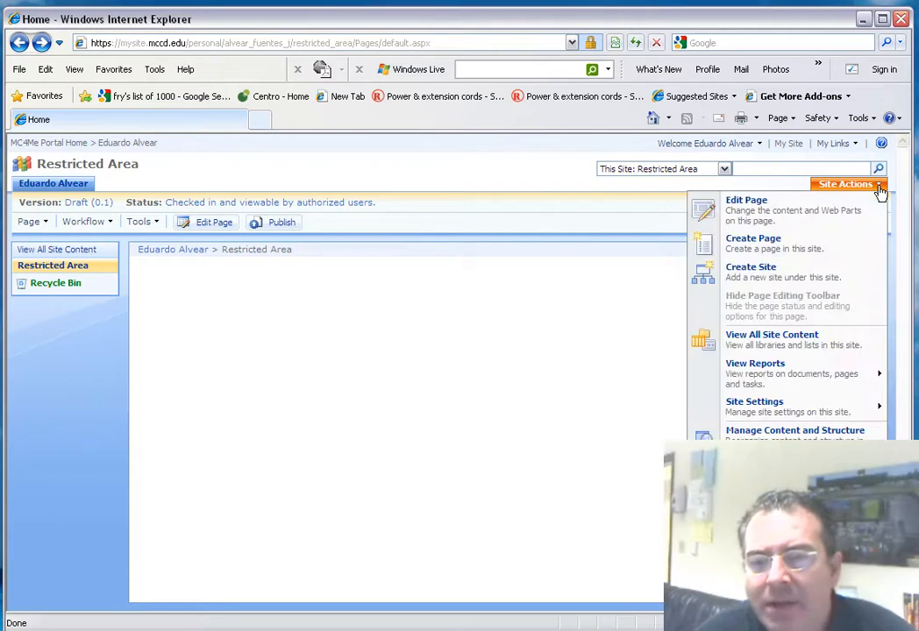
pyautogui.moveTo(754, 369)
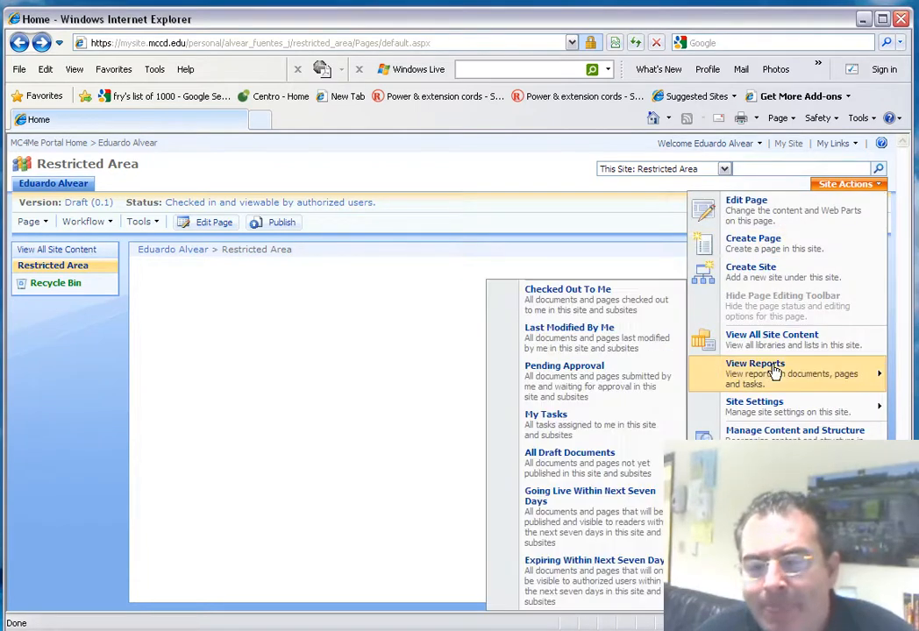
pyautogui.moveTo(770, 374)
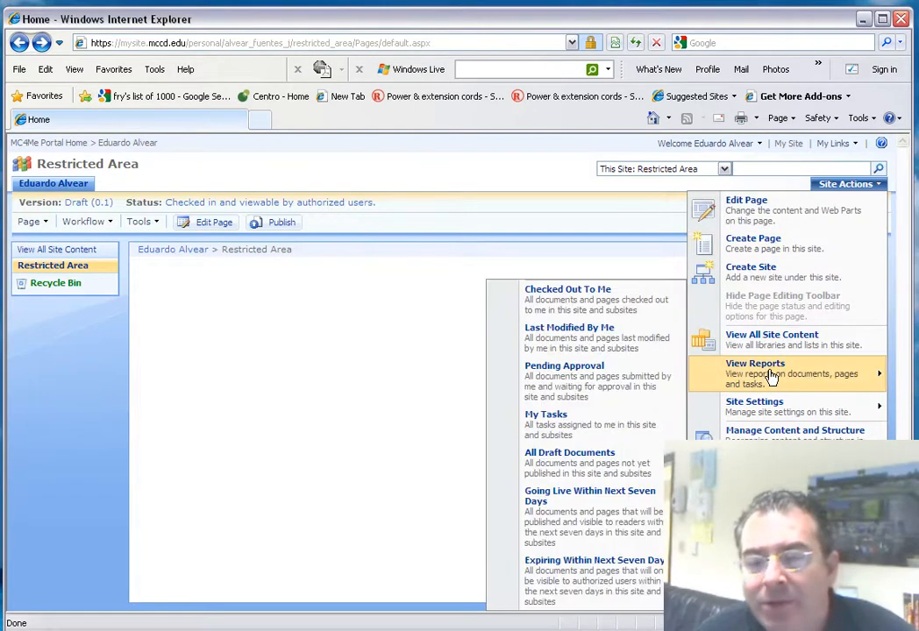
pyautogui.moveTo(768, 407)
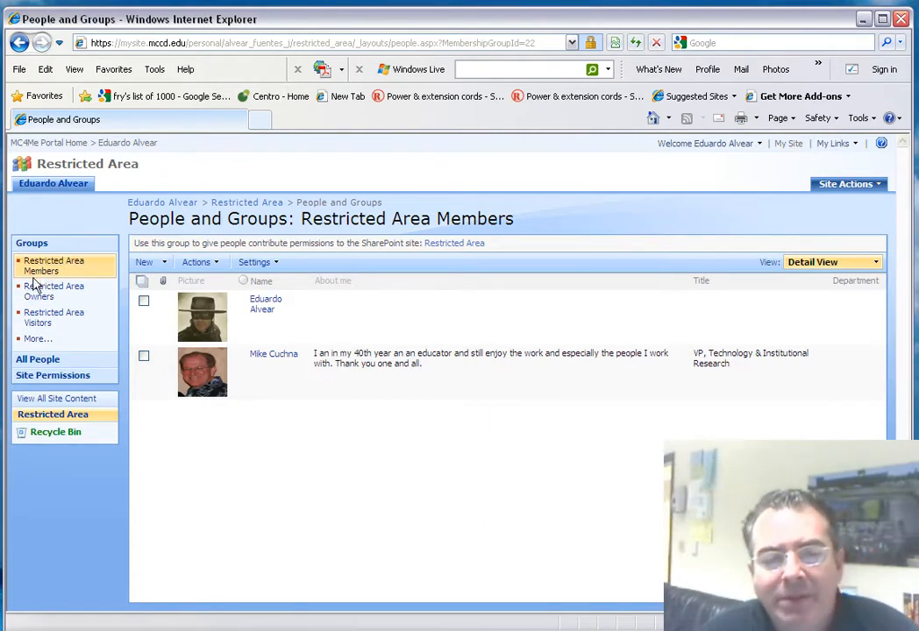
pyautogui.click(52, 291)
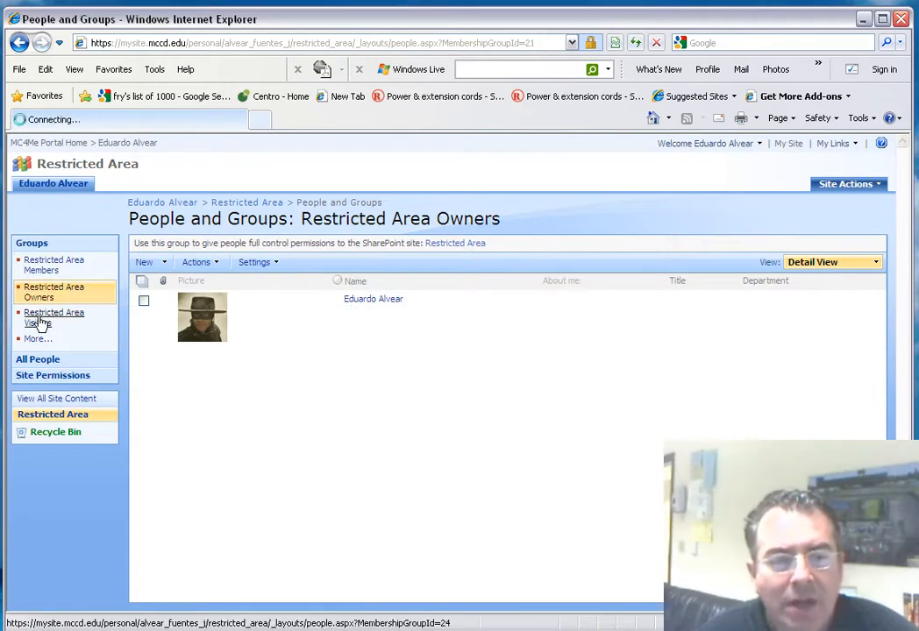
pyautogui.click(52, 318)
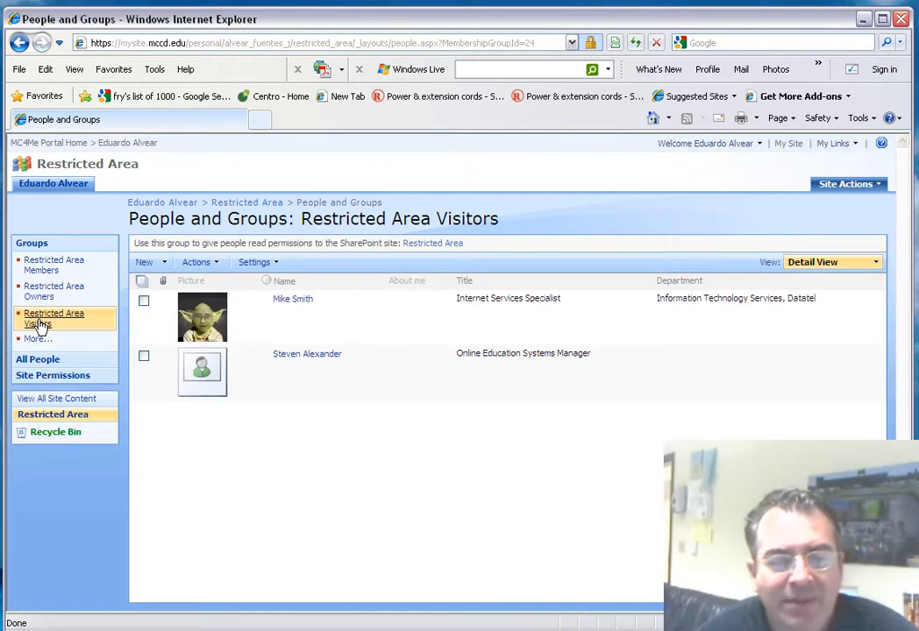
pyautogui.moveTo(53, 265)
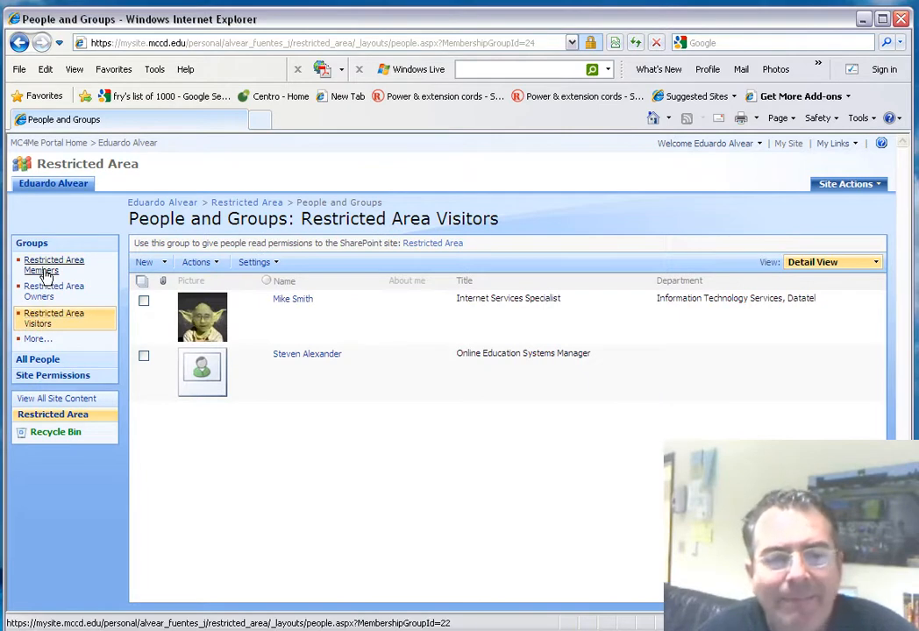
pyautogui.click(53, 265)
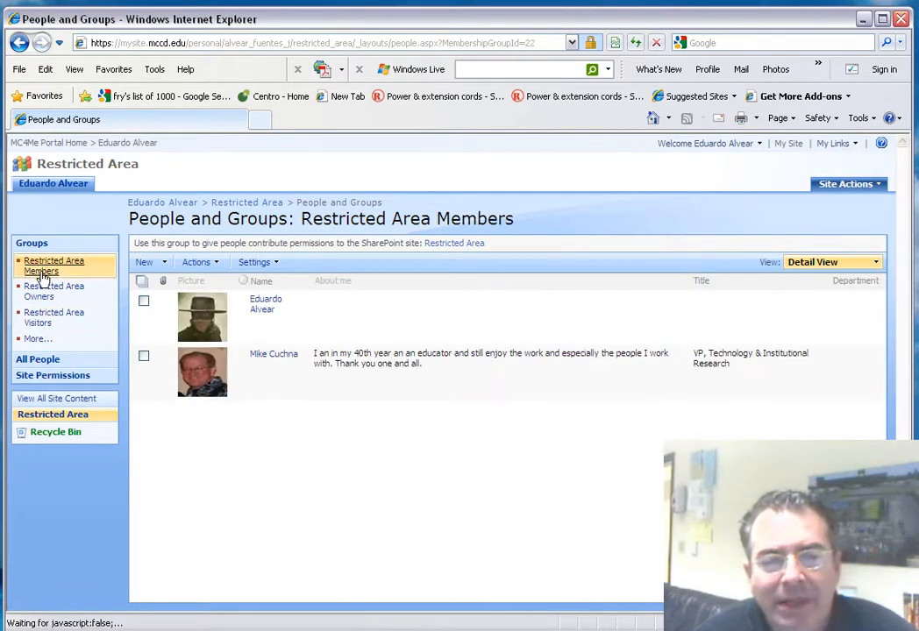
pyautogui.moveTo(69, 307)
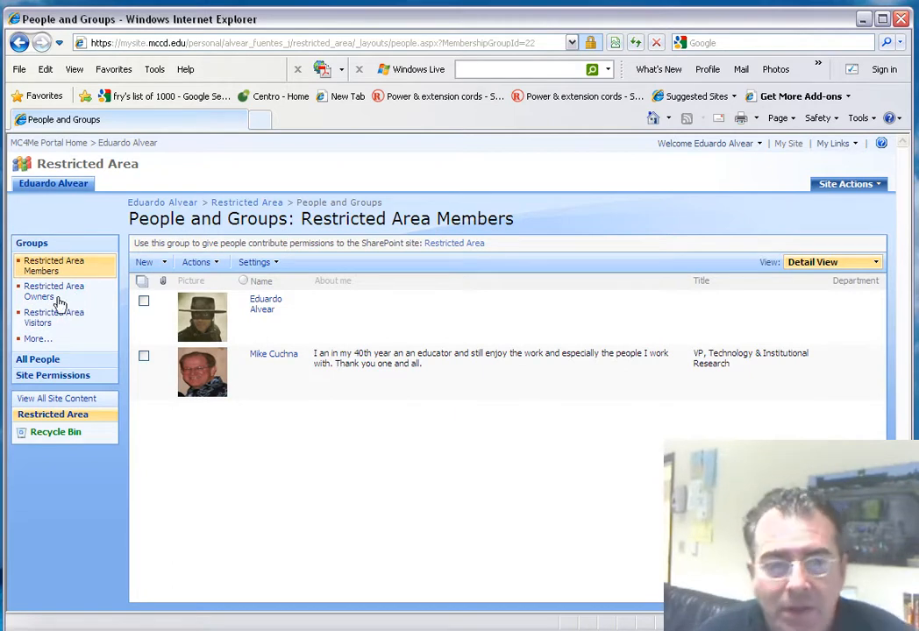
pyautogui.click(53, 317)
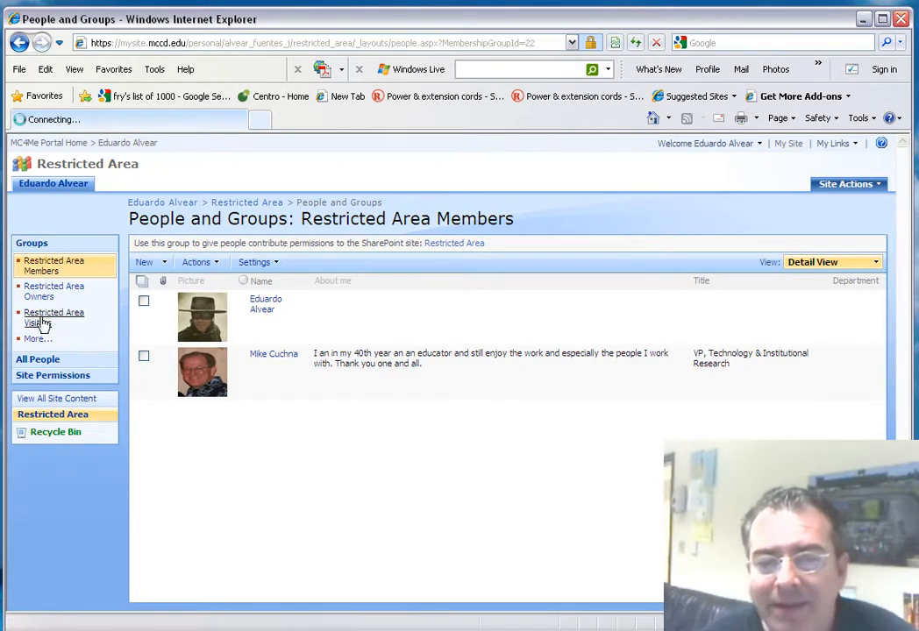
pyautogui.click(53, 318)
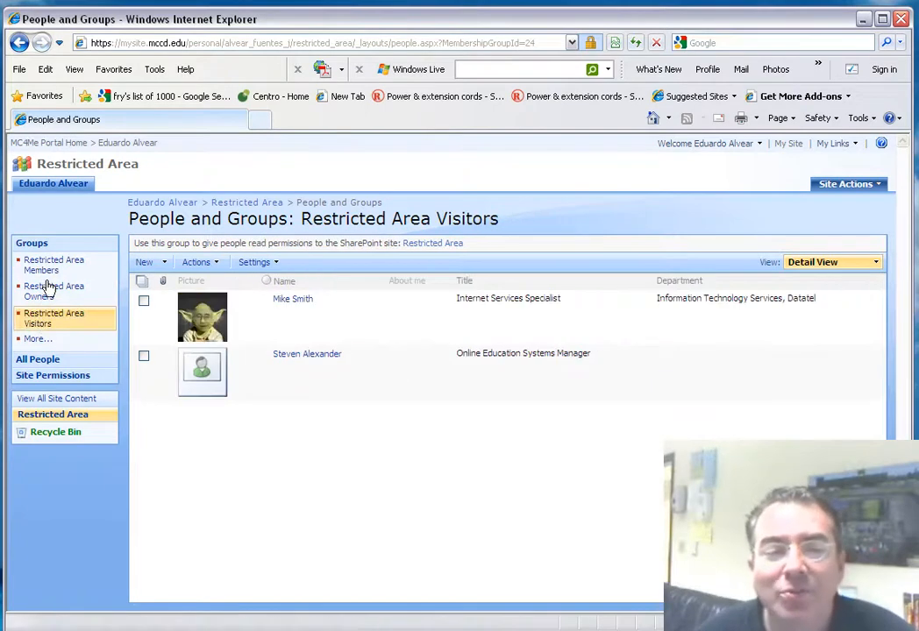
pyautogui.moveTo(45, 292)
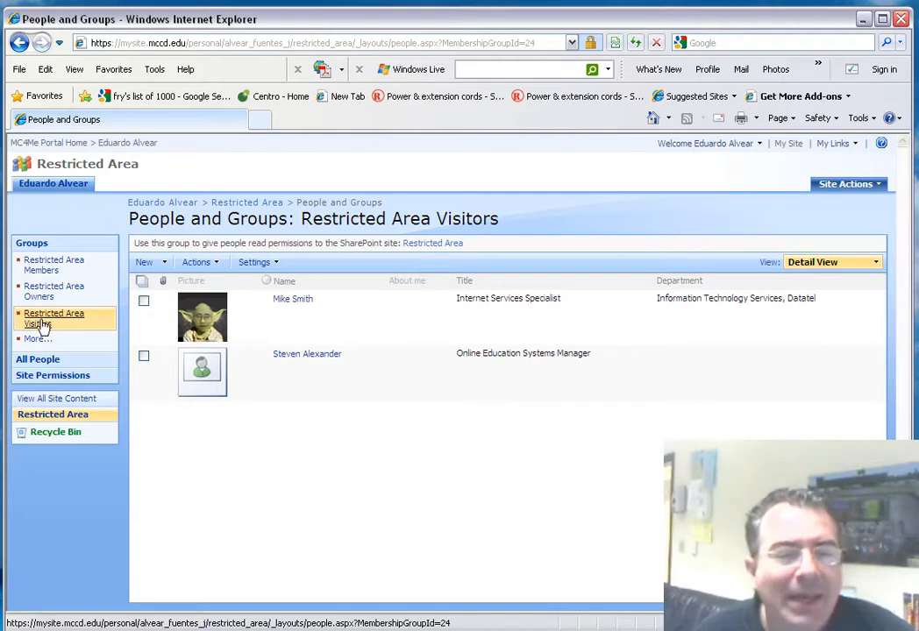
pyautogui.moveTo(295, 358)
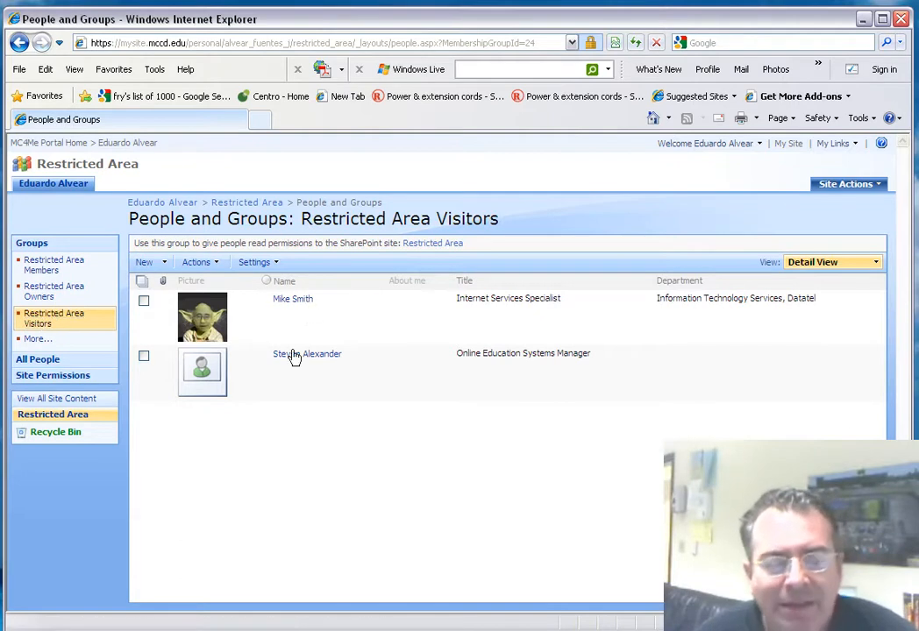
pyautogui.moveTo(98, 328)
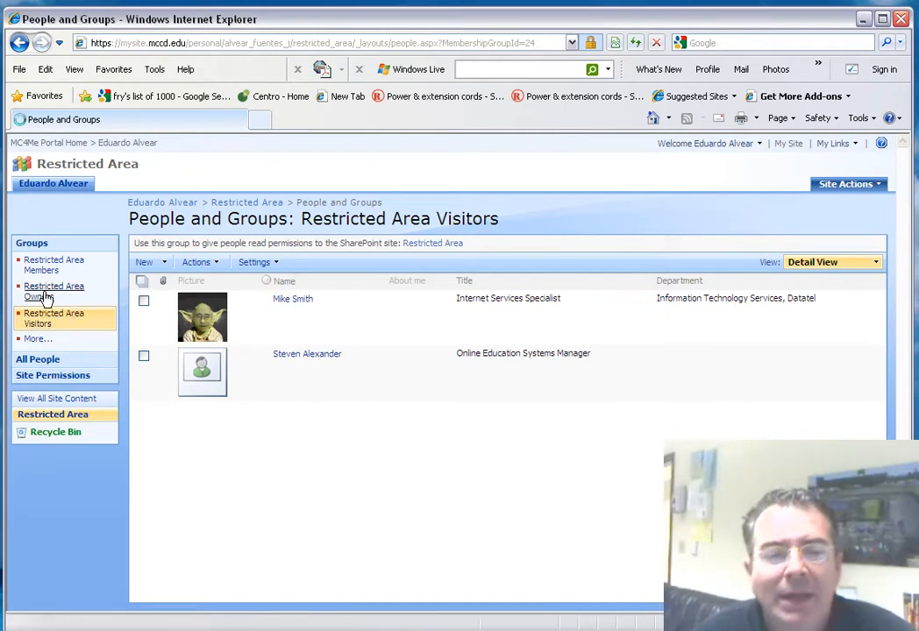
pyautogui.click(53, 291)
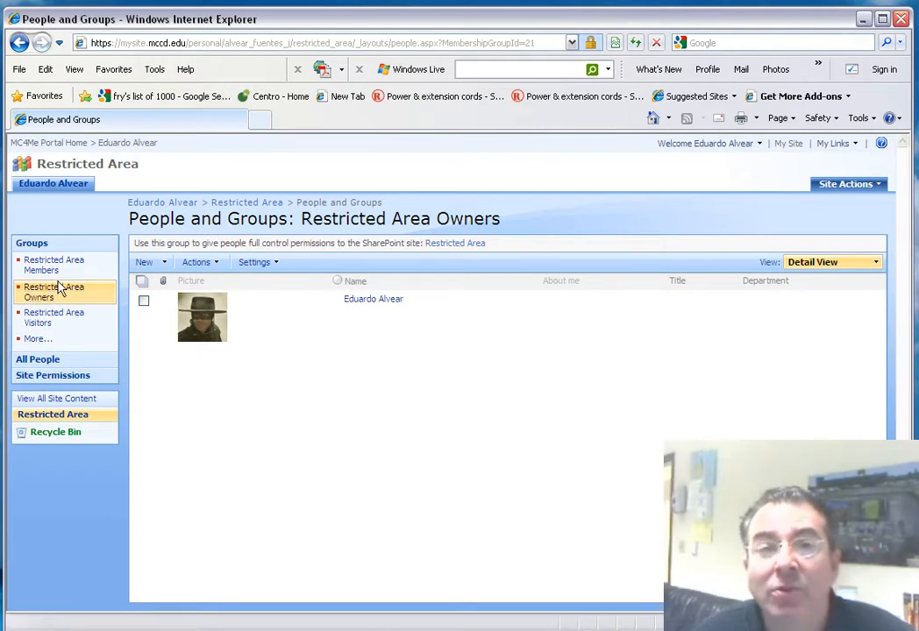
pyautogui.moveTo(42, 265)
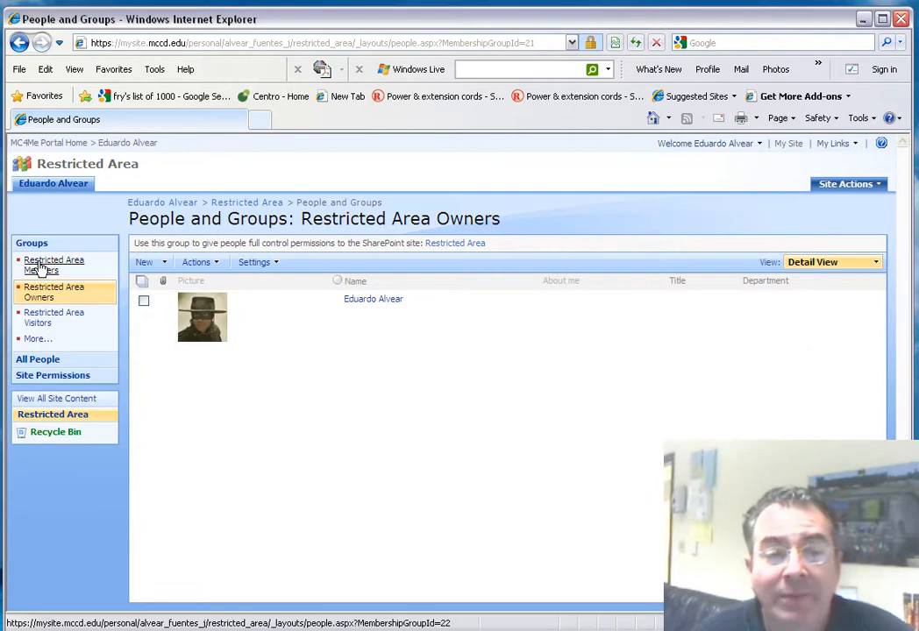
pyautogui.click(52, 265)
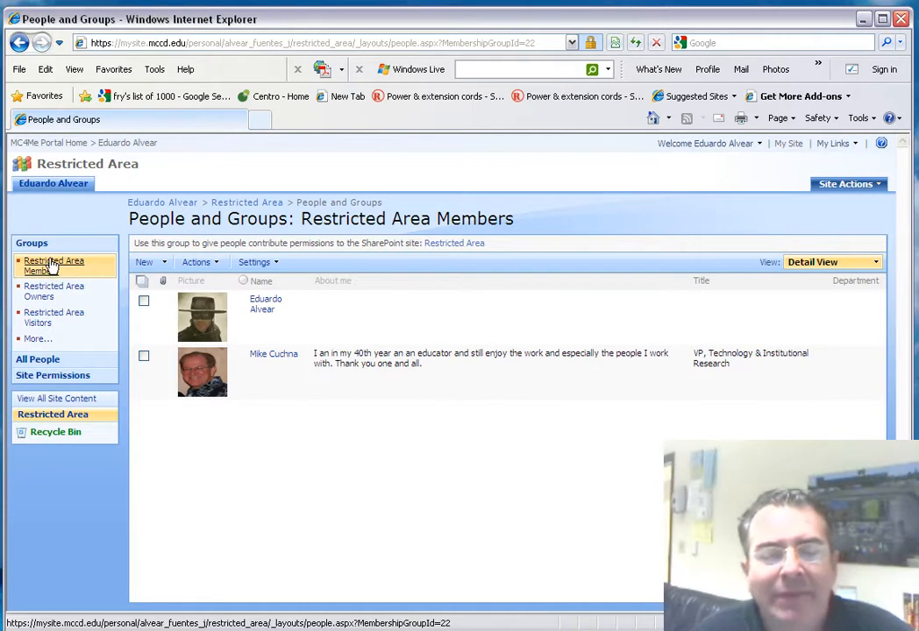
pyautogui.moveTo(39, 372)
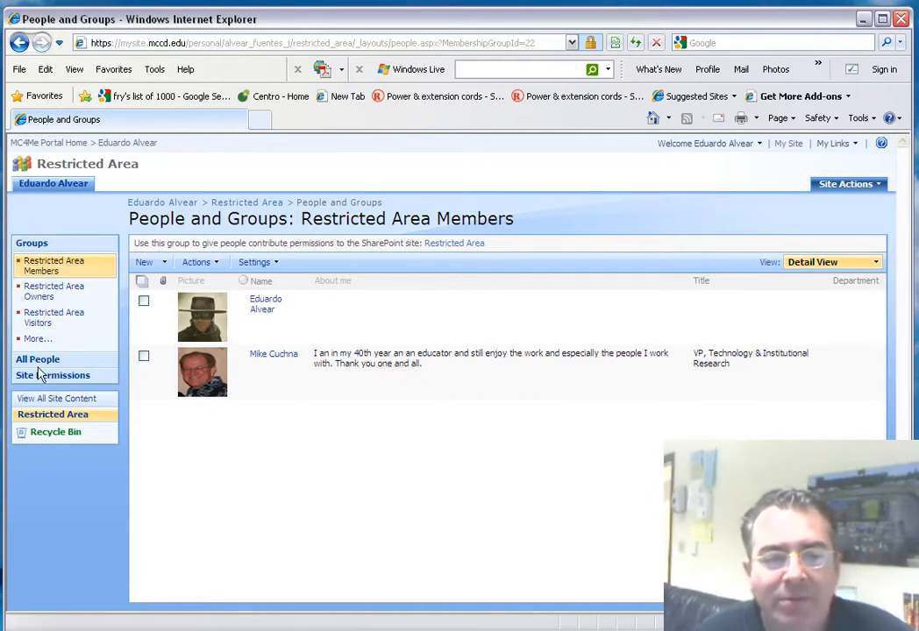
pyautogui.moveTo(3, 319)
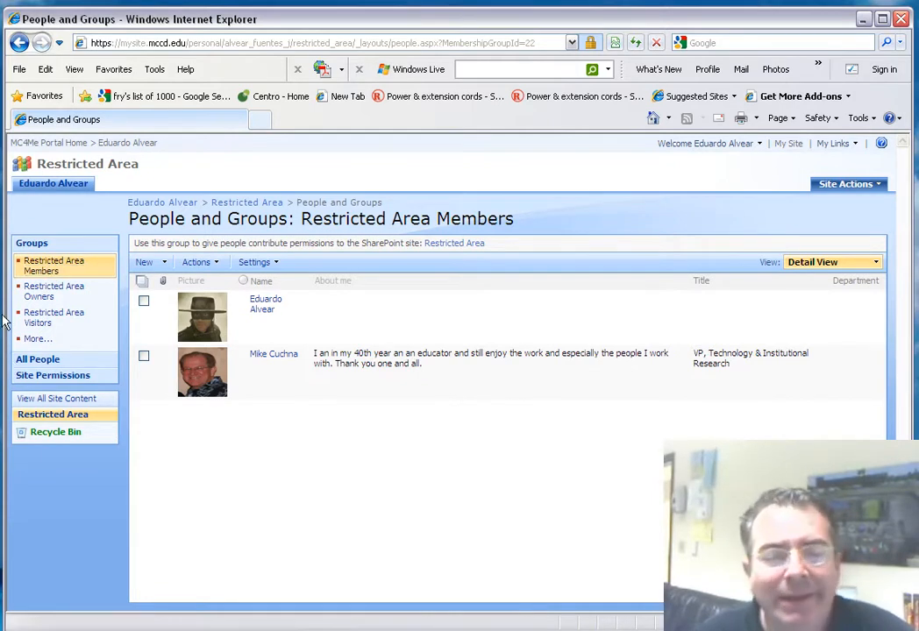
pyautogui.moveTo(54, 317)
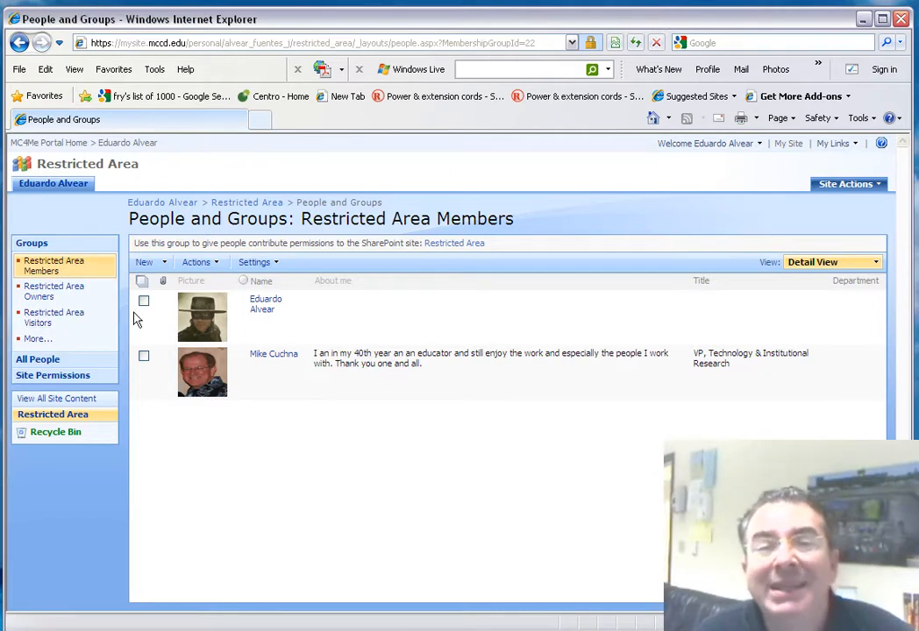
pyautogui.moveTo(586, 480)
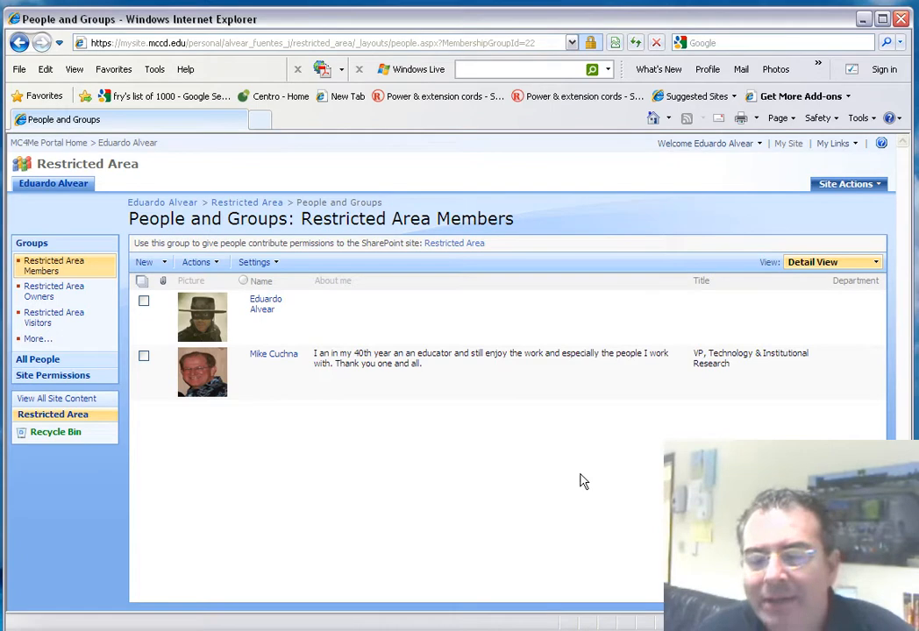
pyautogui.moveTo(563, 509)
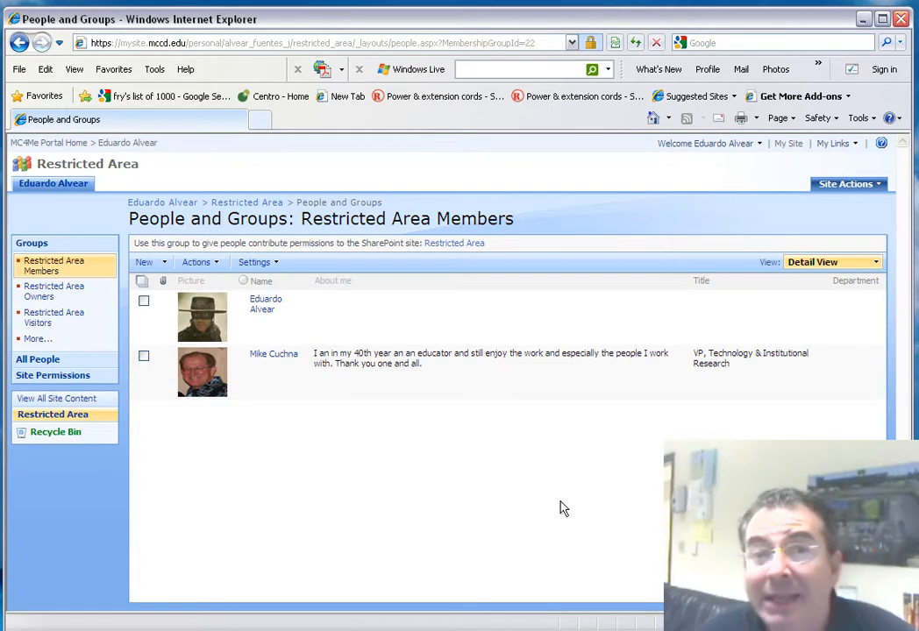
pyautogui.moveTo(585, 494)
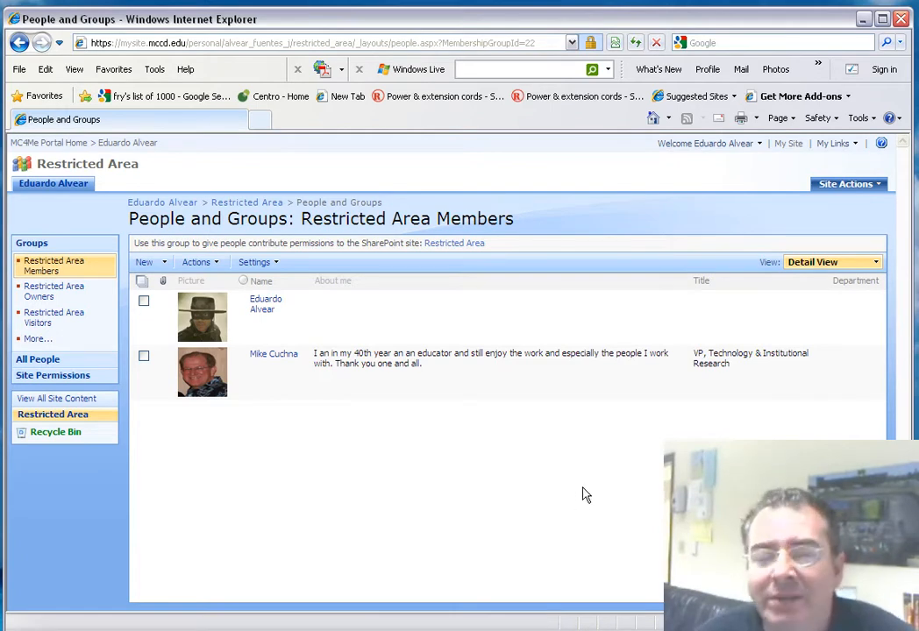